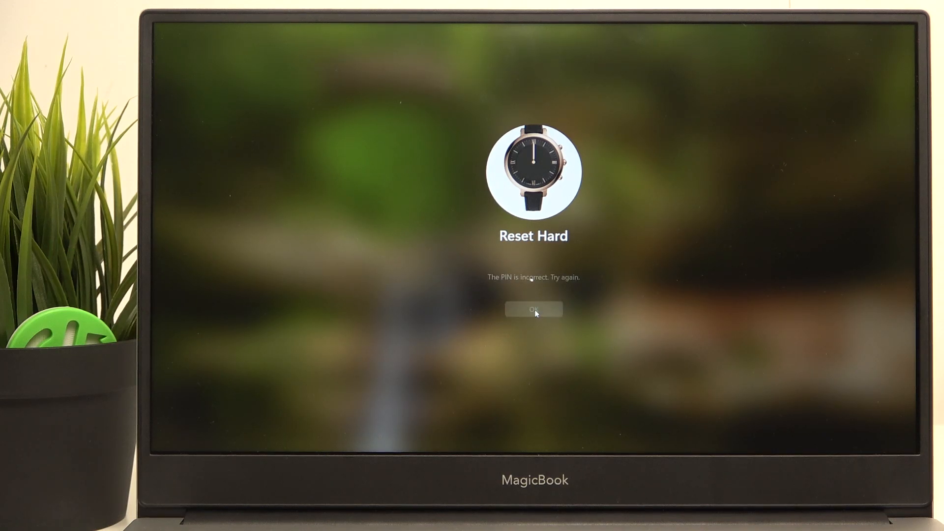
Step: Dismiss the incorrect PIN message, sign in, and bring up the taskbar shortcut menu
left_click(534, 309)
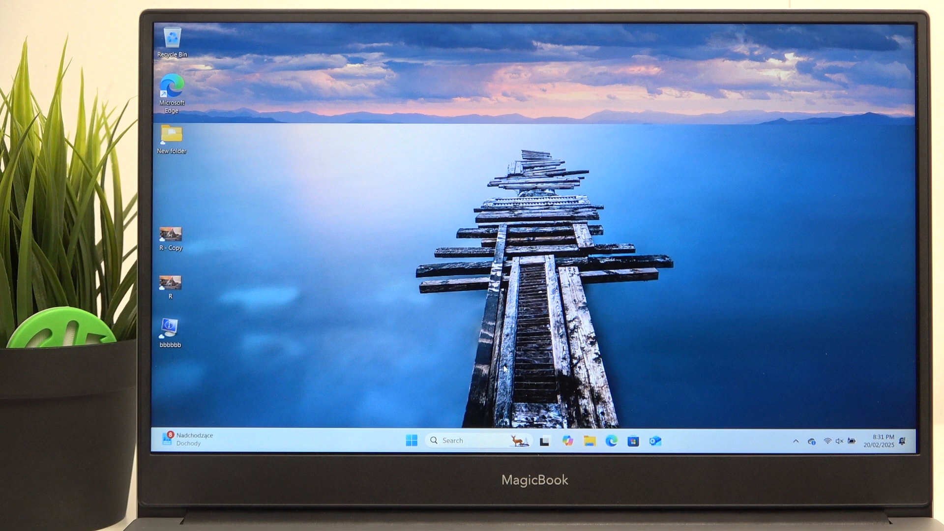
mouse_move(479, 390)
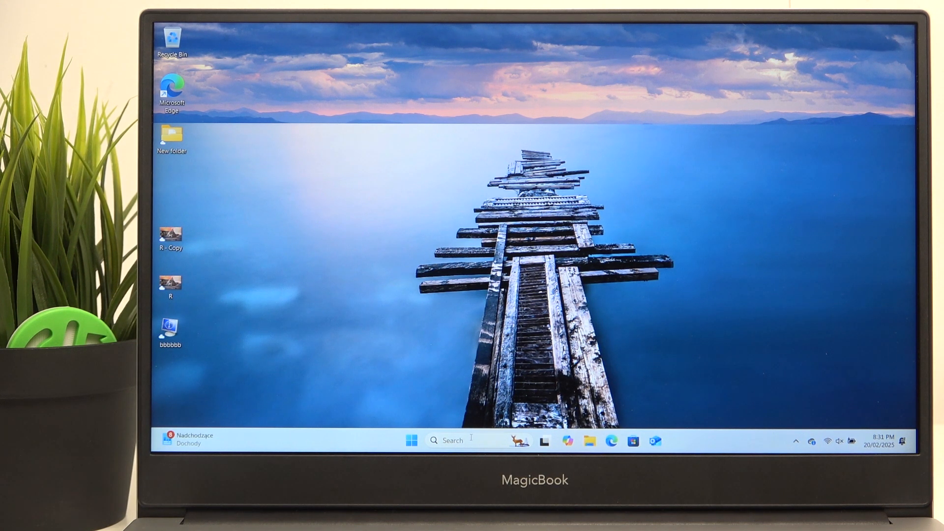
right_click(370, 443)
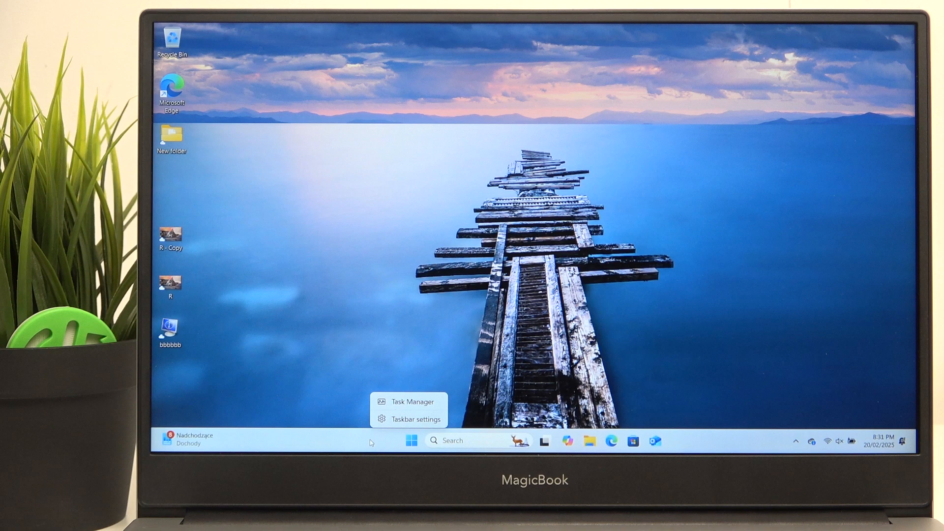
Step: Find System Information via taskbar search and show the summary with model NBLK-WAX9X
left_click(449, 440)
type("system")
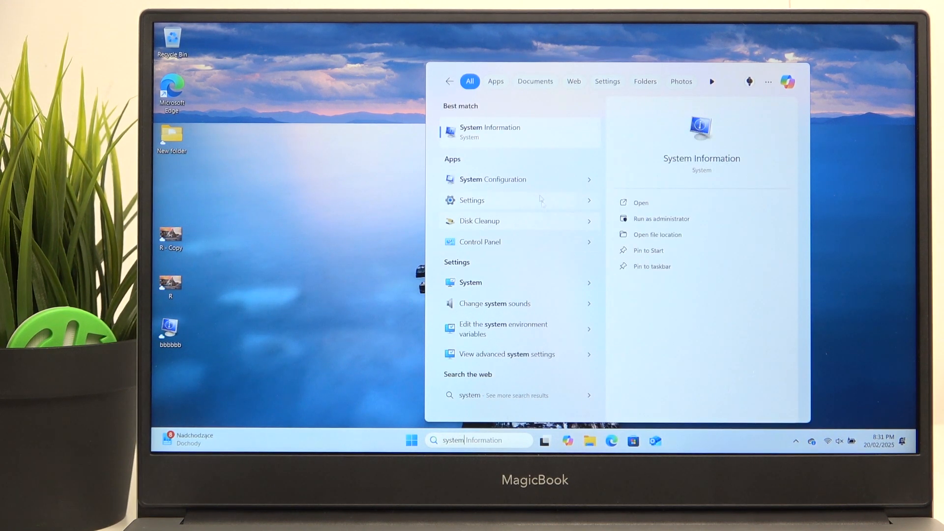
left_click(490, 131)
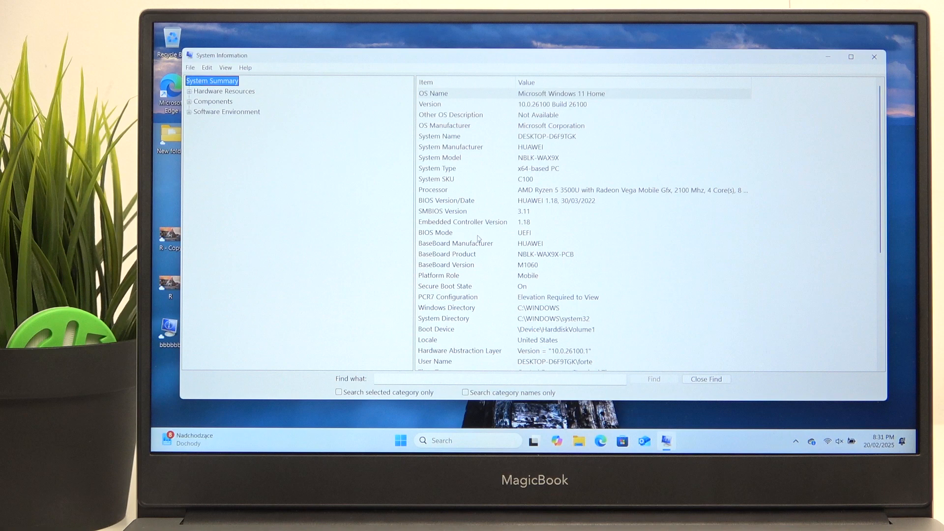
left_click(440, 157)
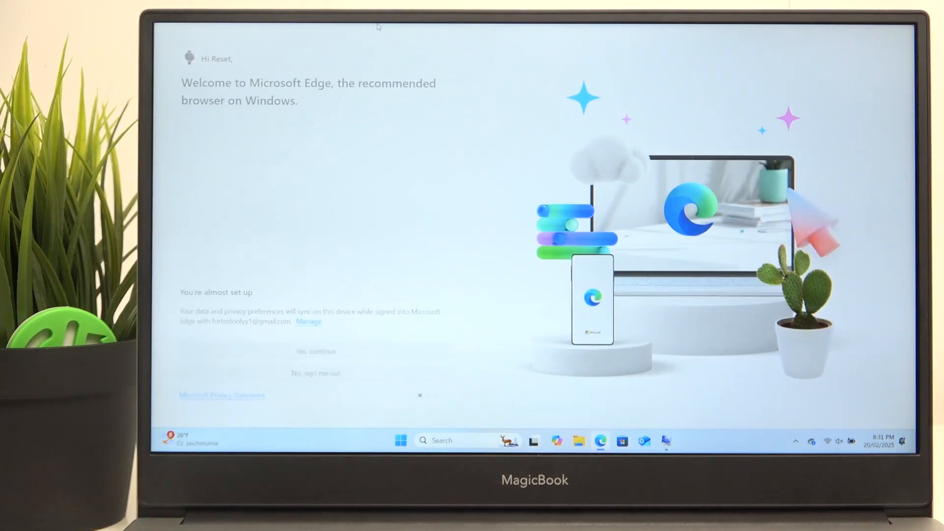
Step: Continue the Edge welcome setup and choose not to import browser data
left_click(315, 351)
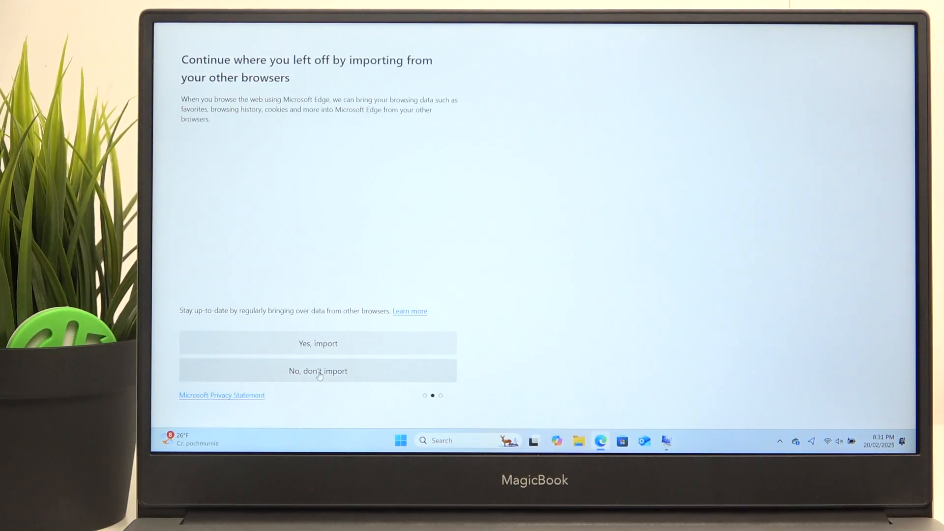
left_click(318, 371)
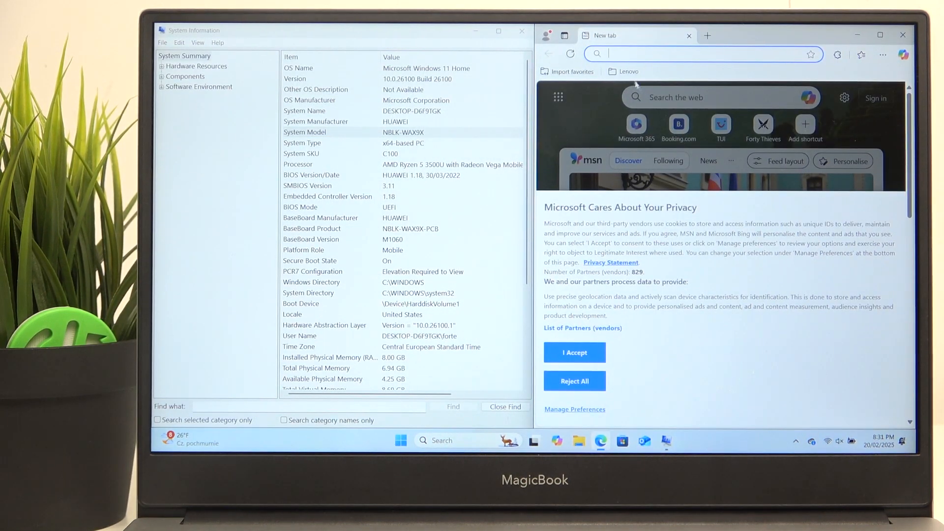
Step: Search the web for nblk-wax9x, decline Edge sign-in, and look through the results
type("n")
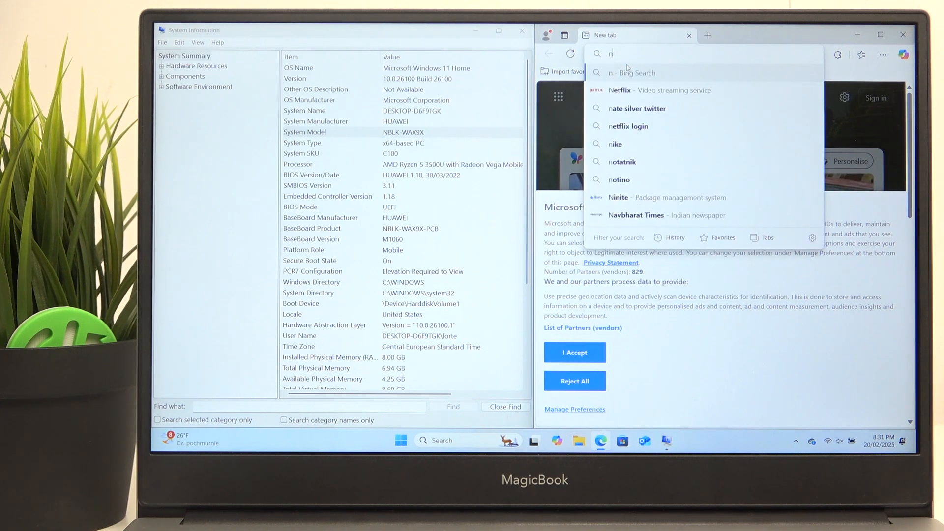
type("blk")
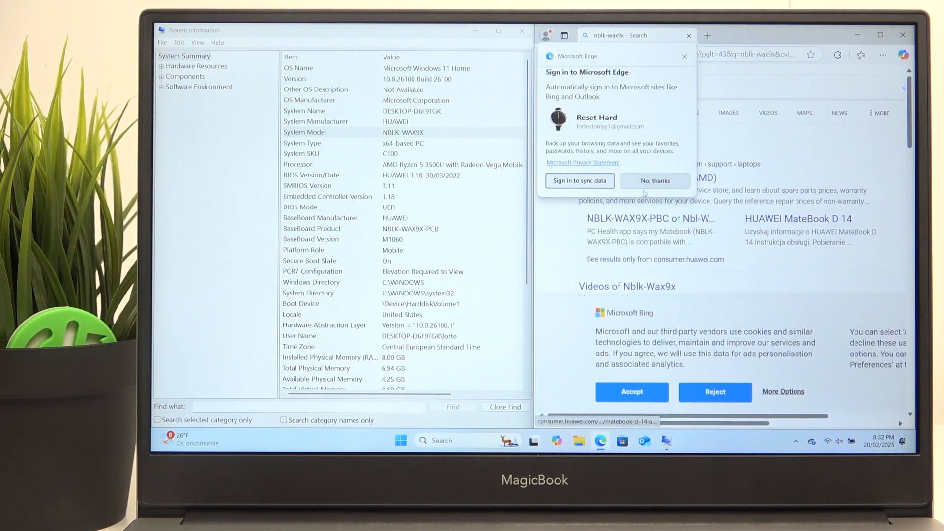
left_click(655, 181)
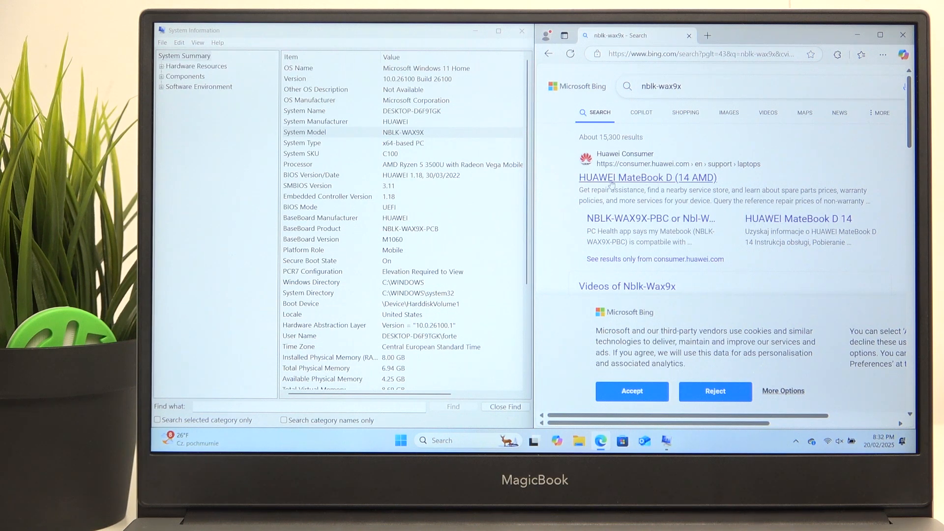
mouse_move(647, 177)
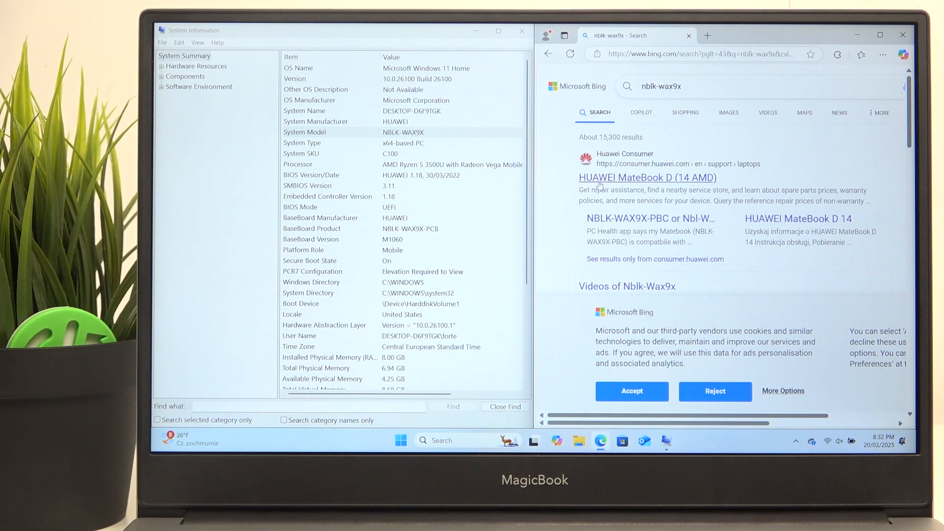
scroll("down", 3)
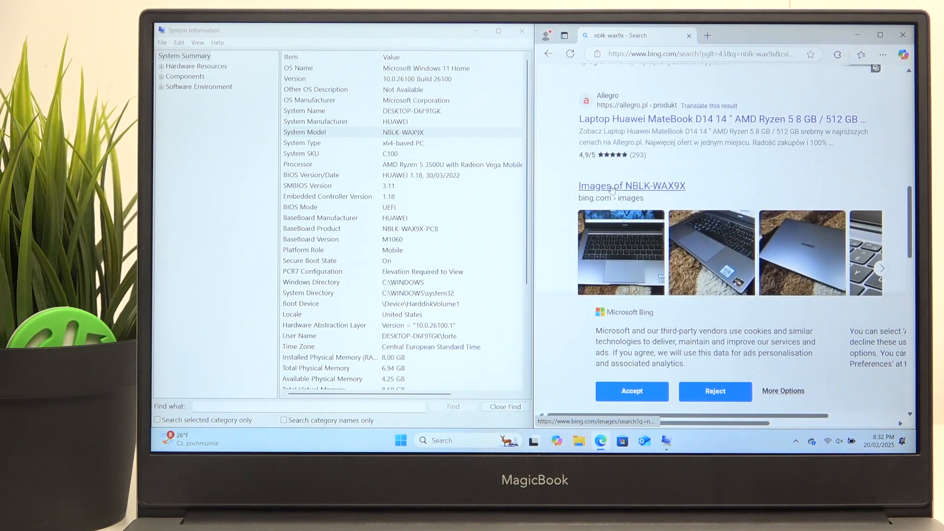
scroll("down", 3)
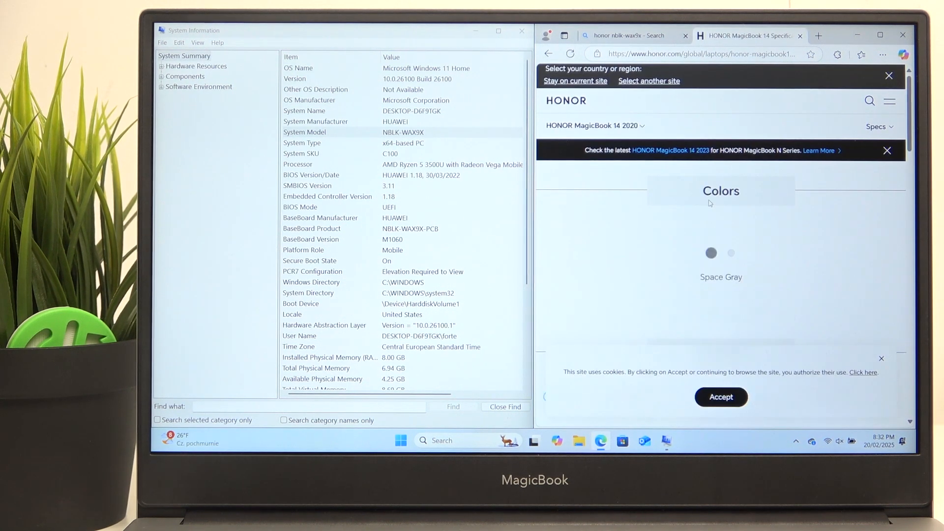
Step: Scroll through the HONOR MagicBook 14 2020 specifications down to the color options
scroll("down", 3)
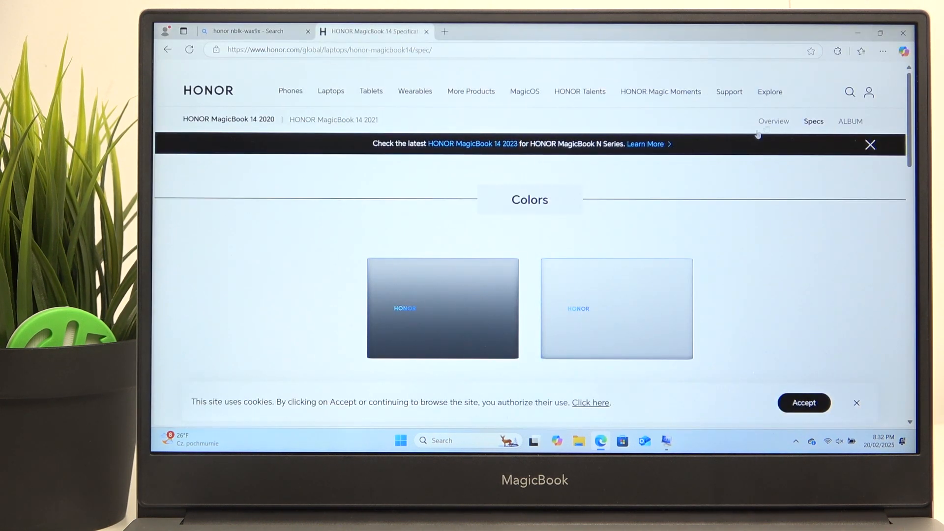
mouse_move(480, 186)
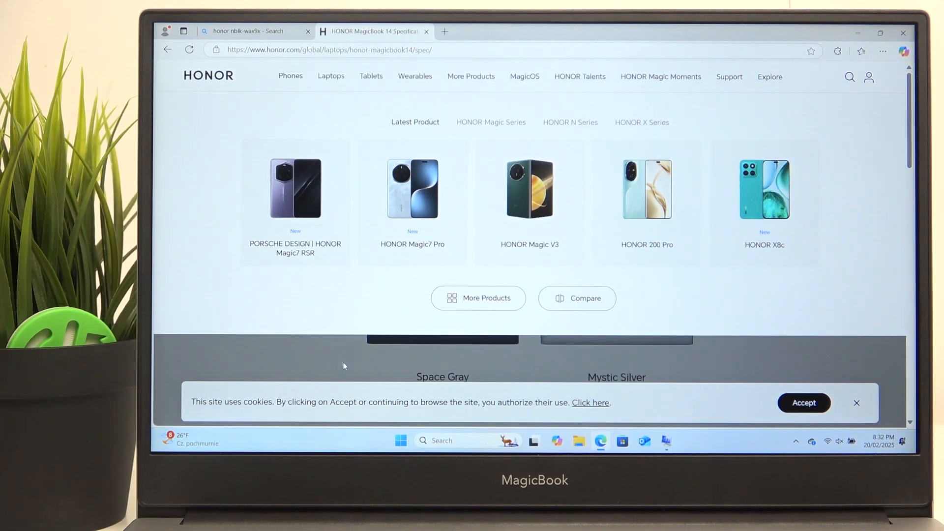
scroll("down", 3)
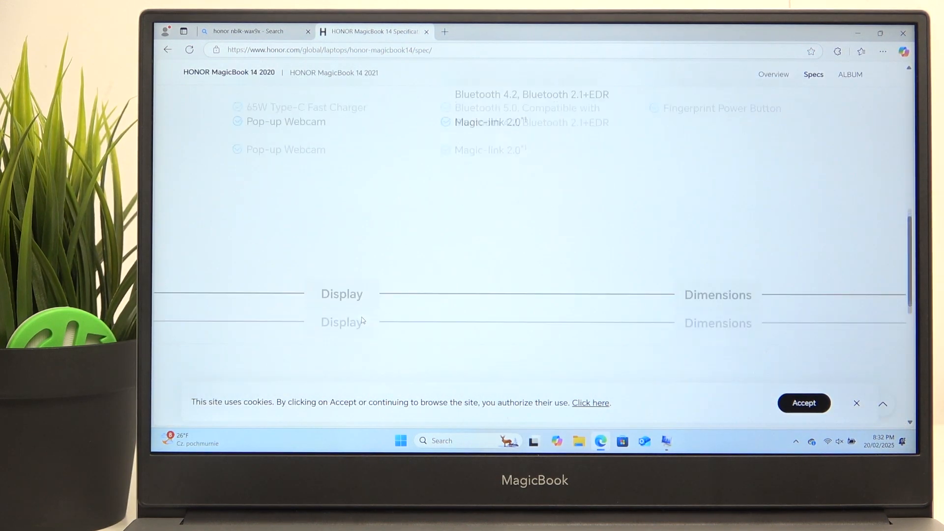
scroll("down", 3)
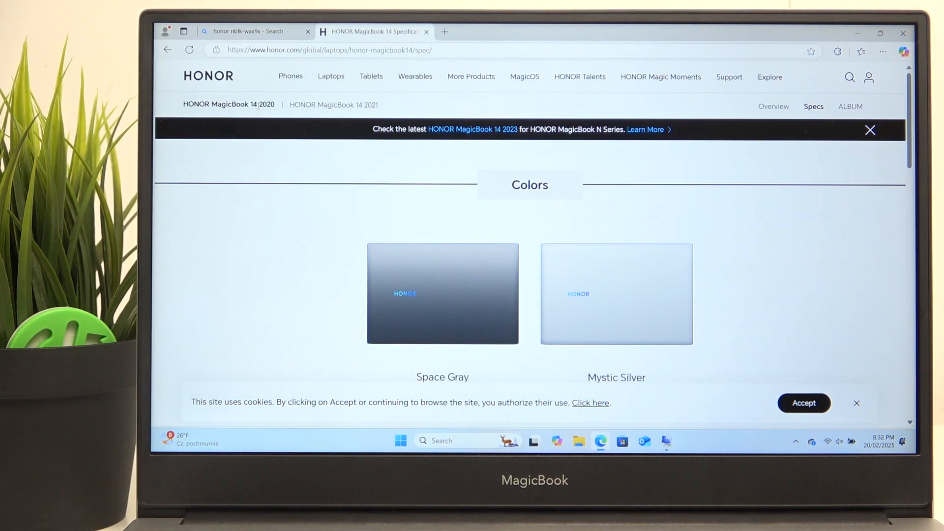
scroll("down", 3)
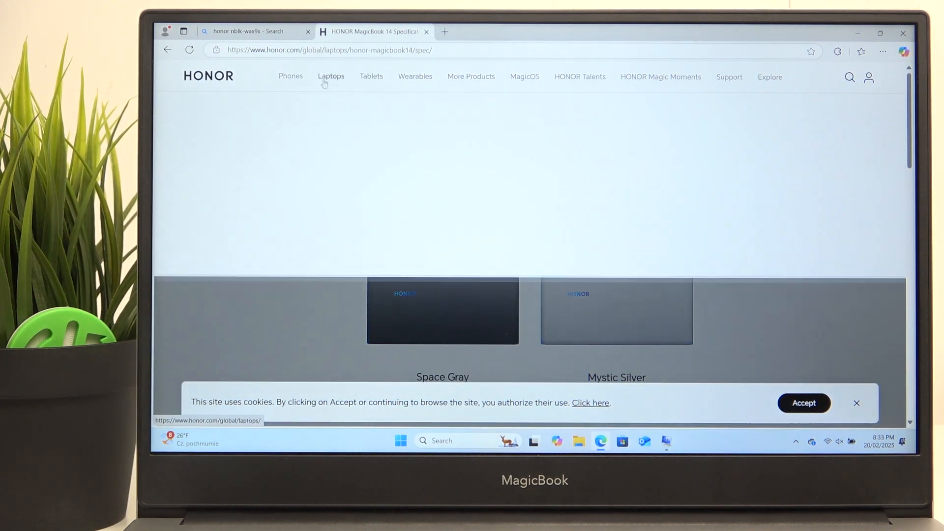
Step: Go to the HONOR laptop lineup, show the MagicBook N Series, and browse the listing
left_click(332, 76)
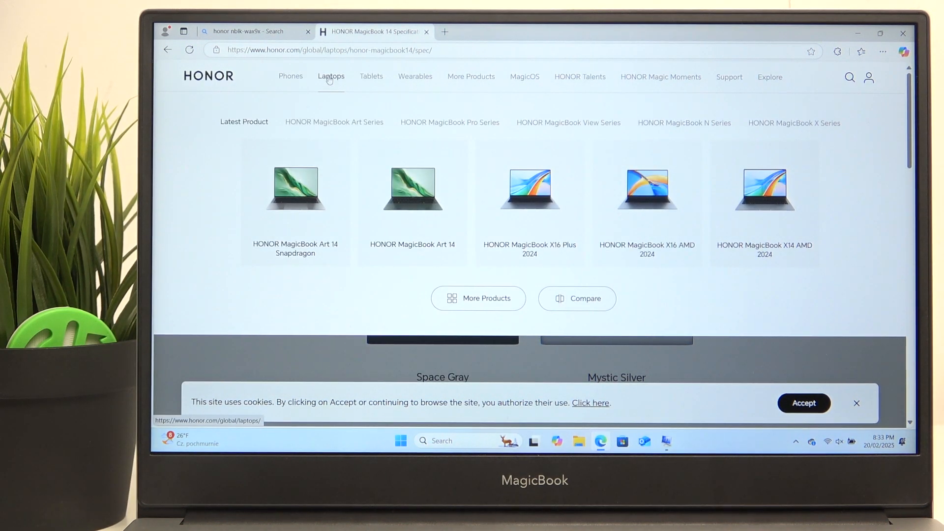
left_click(684, 123)
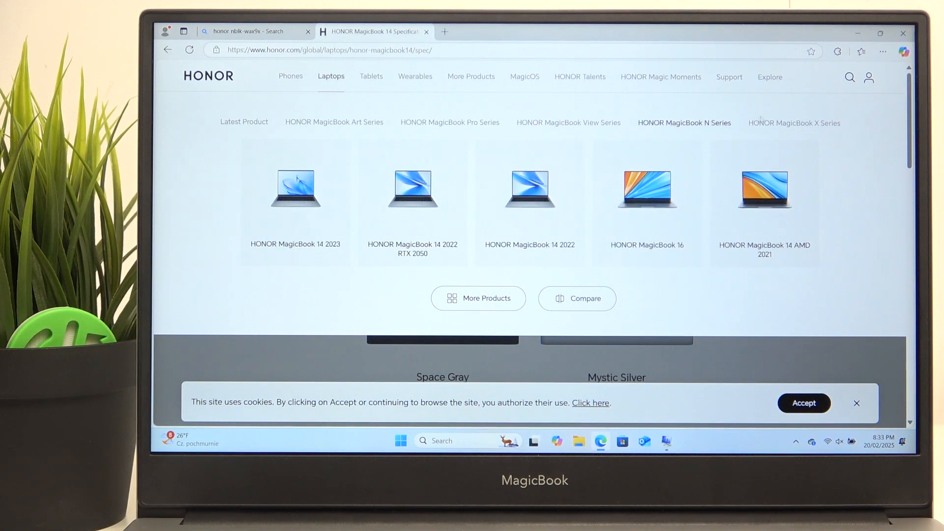
mouse_move(685, 123)
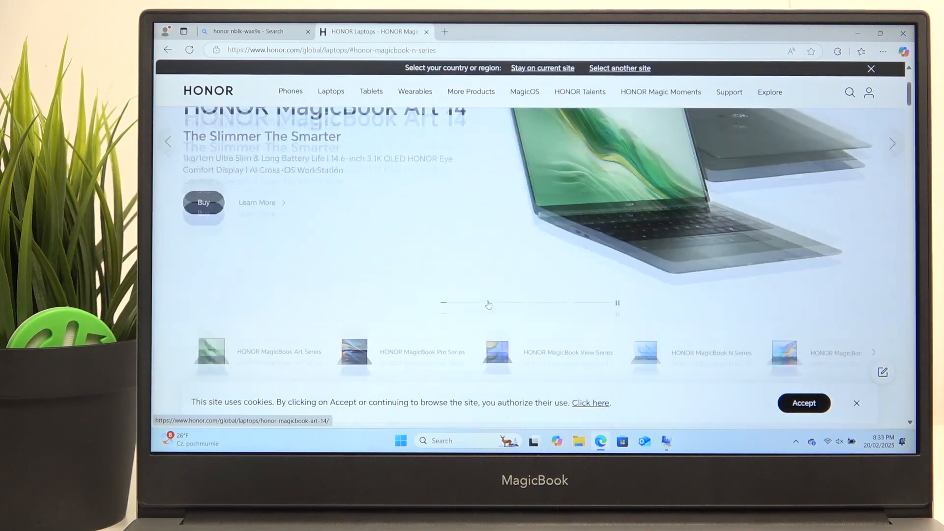
scroll("down", 3)
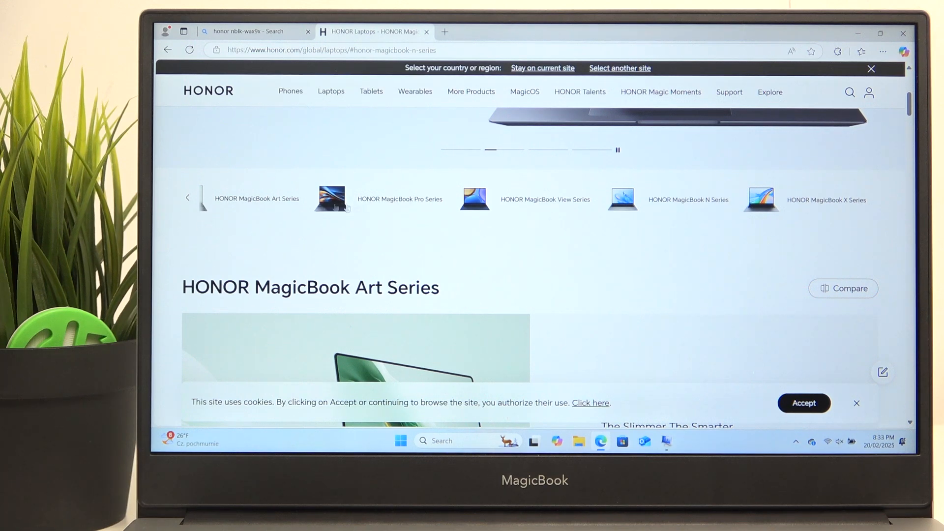
scroll("down", 3)
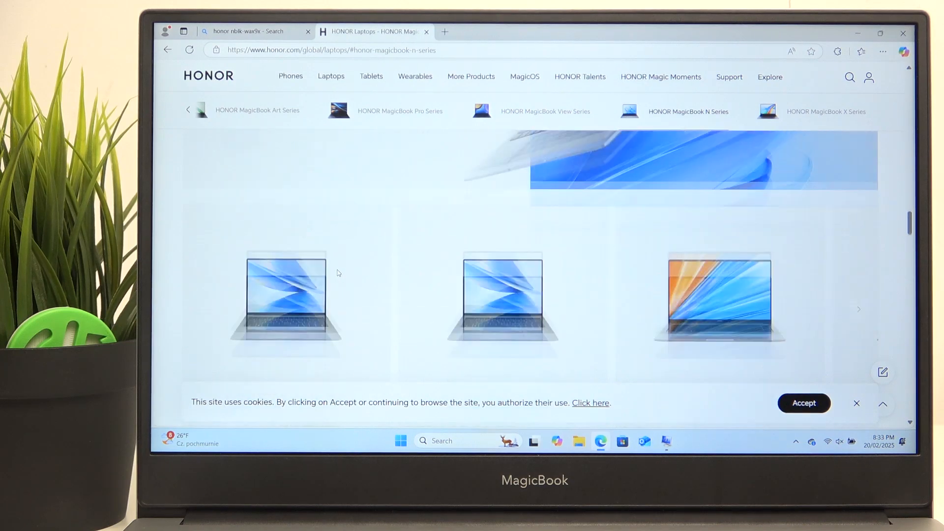
scroll("down", 3)
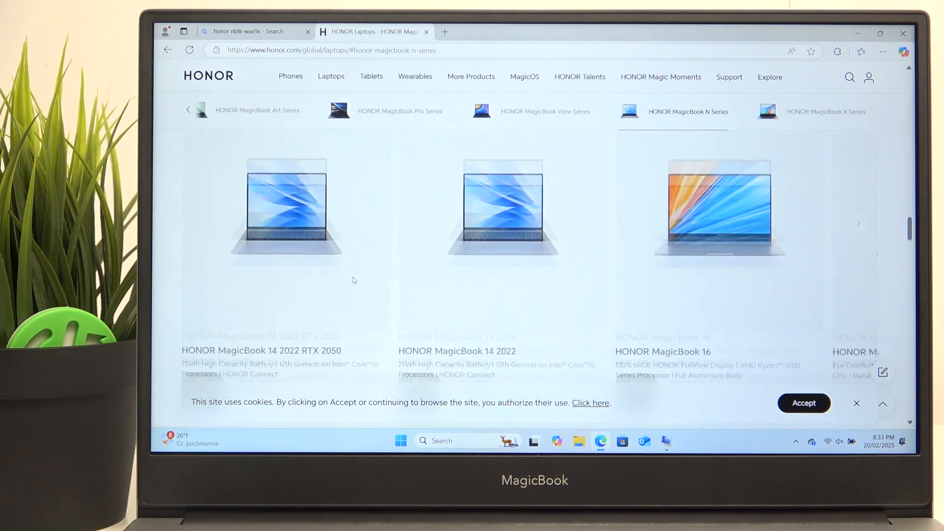
Step: Scroll to the bottom of the Honor laptops page and start a fresh browser tab
scroll("down", 3)
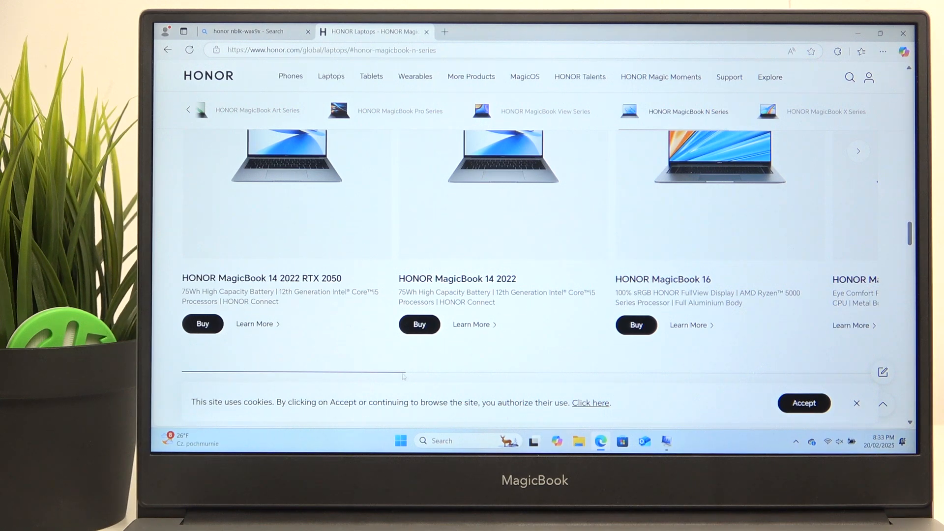
scroll("down", 3)
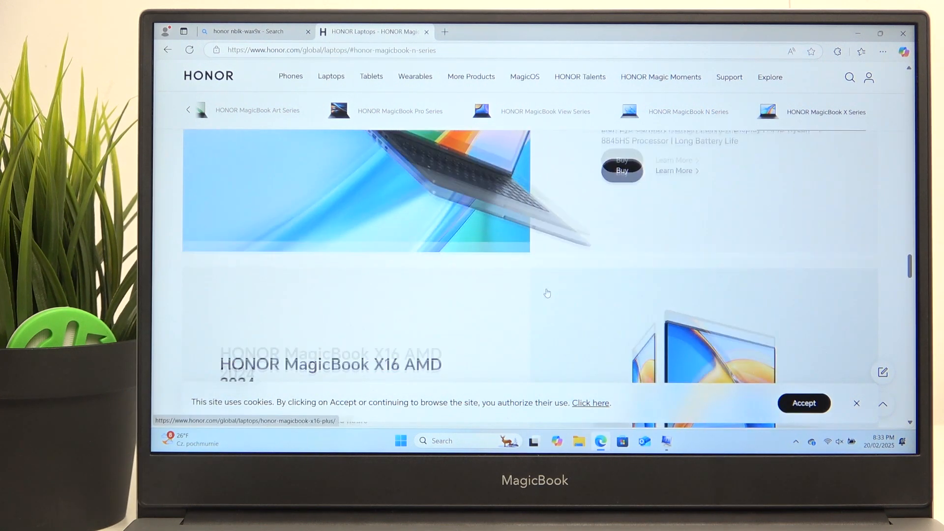
scroll("down", 3)
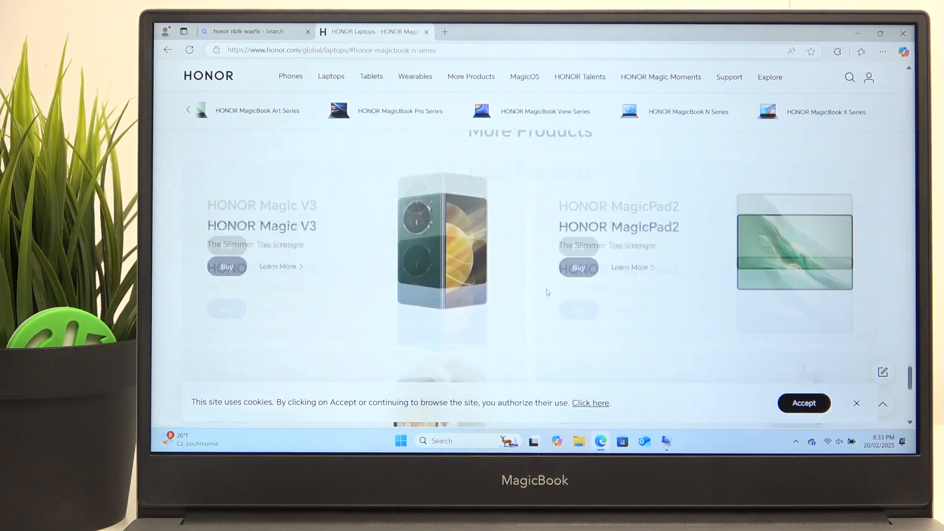
scroll("down", 3)
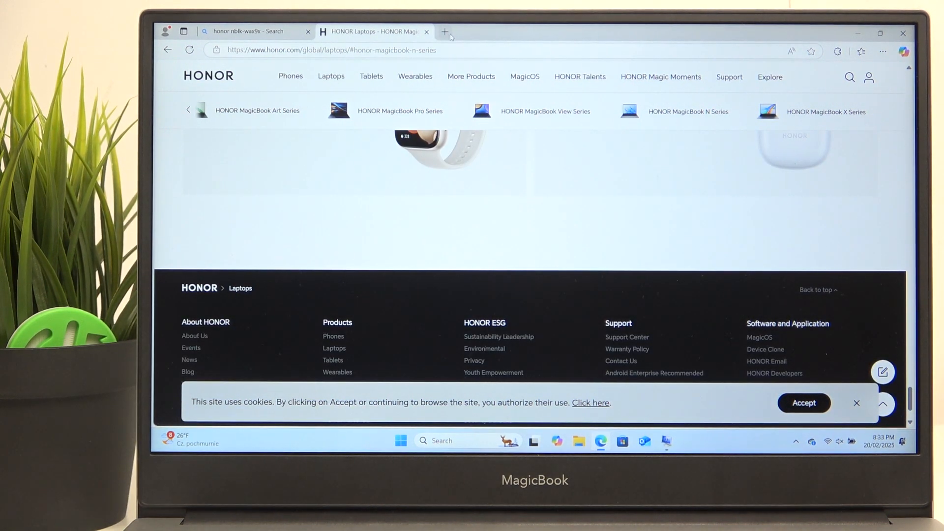
left_click(445, 32)
type("honor")
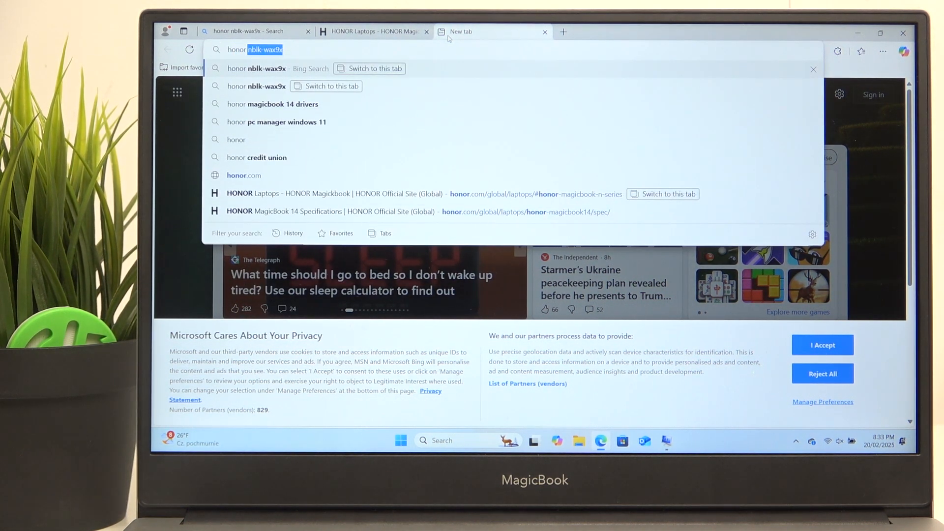
Step: Search for honor magicbook 14 2020 drivers and browse the MagicBook 14 page to its footer
left_click(273, 103)
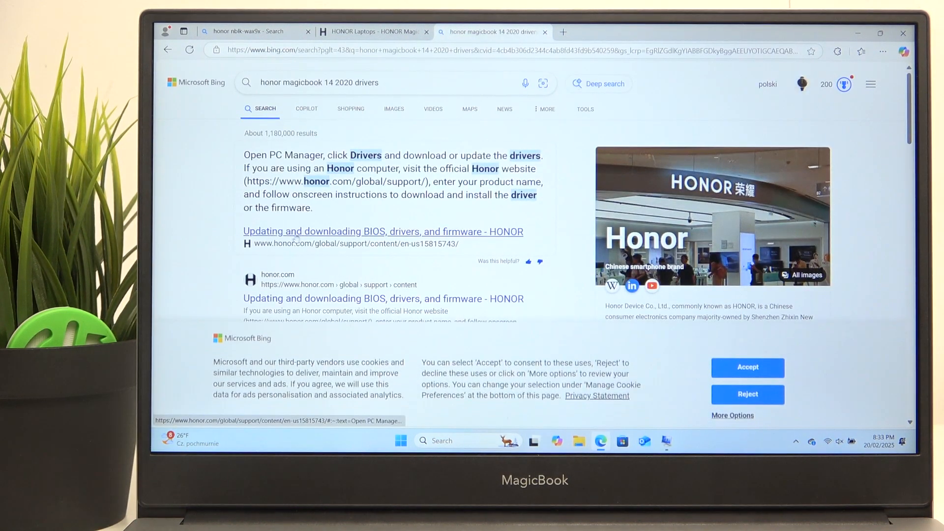
scroll("down", 3)
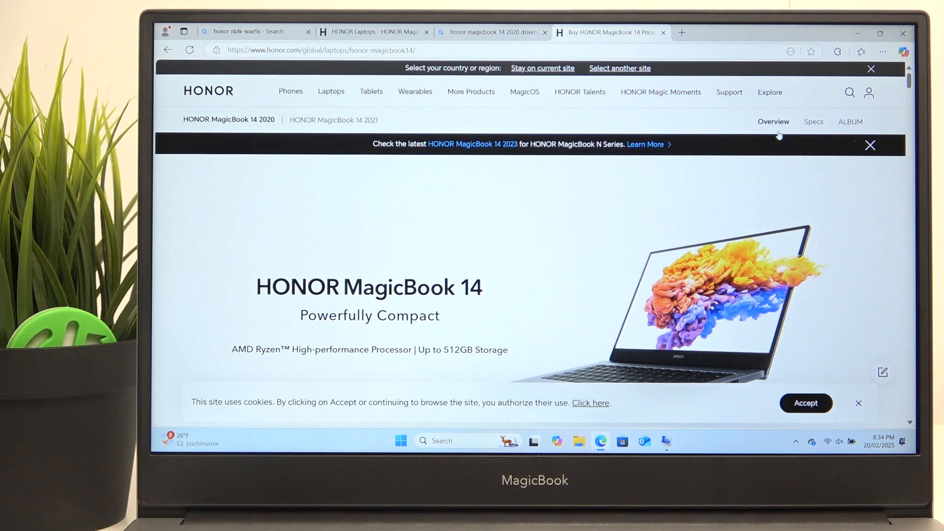
scroll("down", 3)
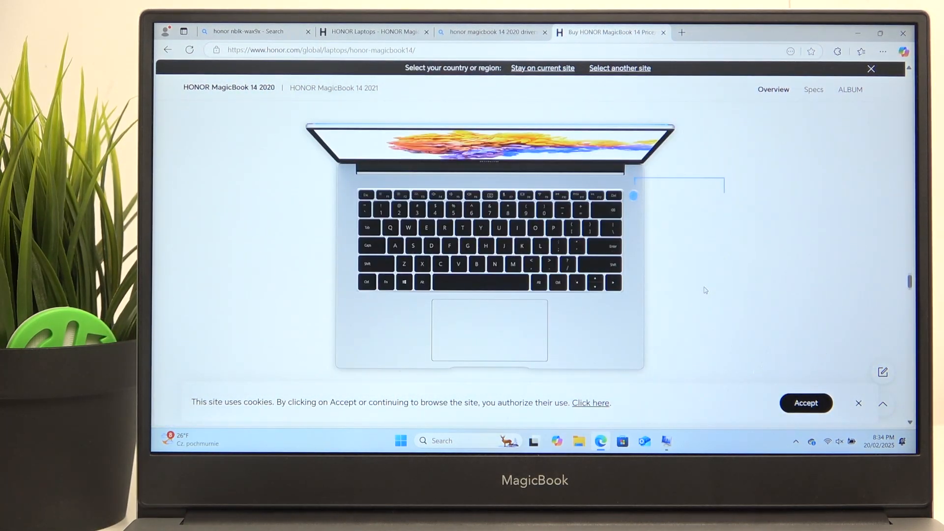
scroll("down", 3)
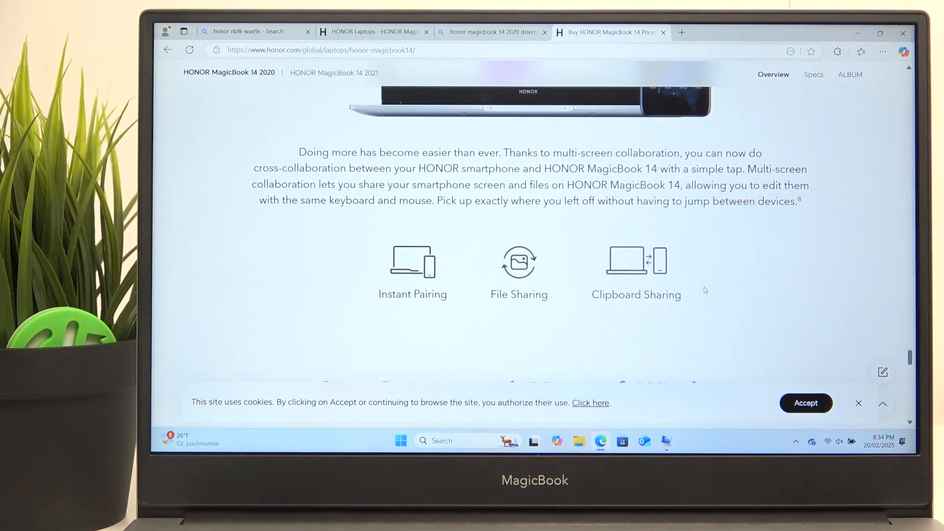
scroll("down", 3)
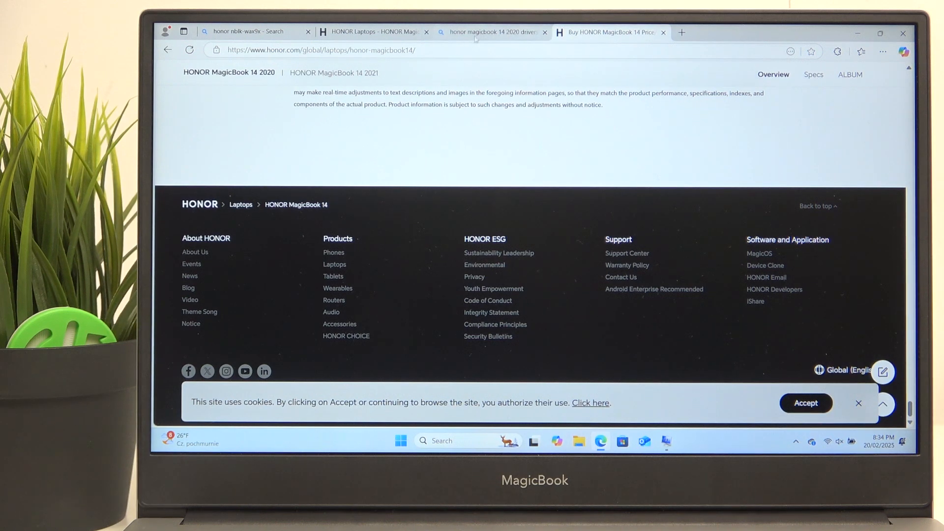
Step: From the driver results, open Honor's 'Updating and downloading BIOS, drivers, and firmware' article
left_click(491, 31)
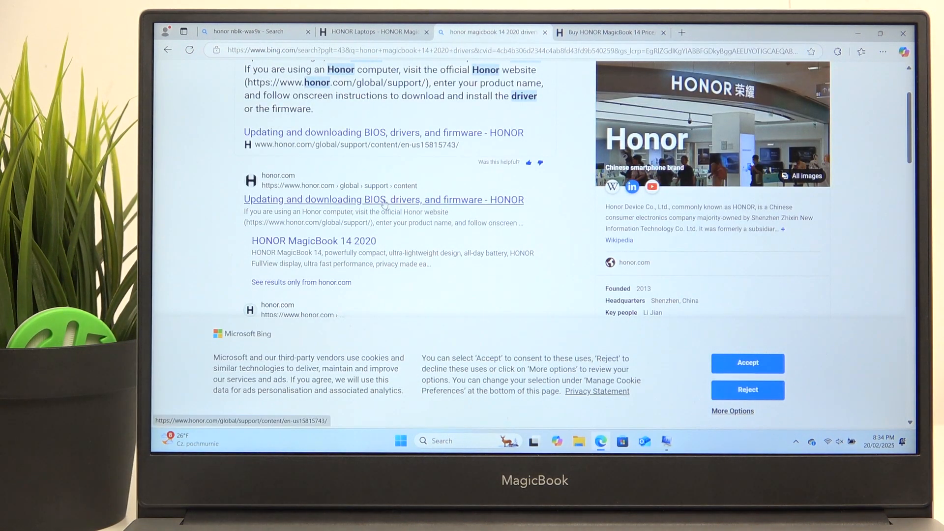
left_click(384, 200)
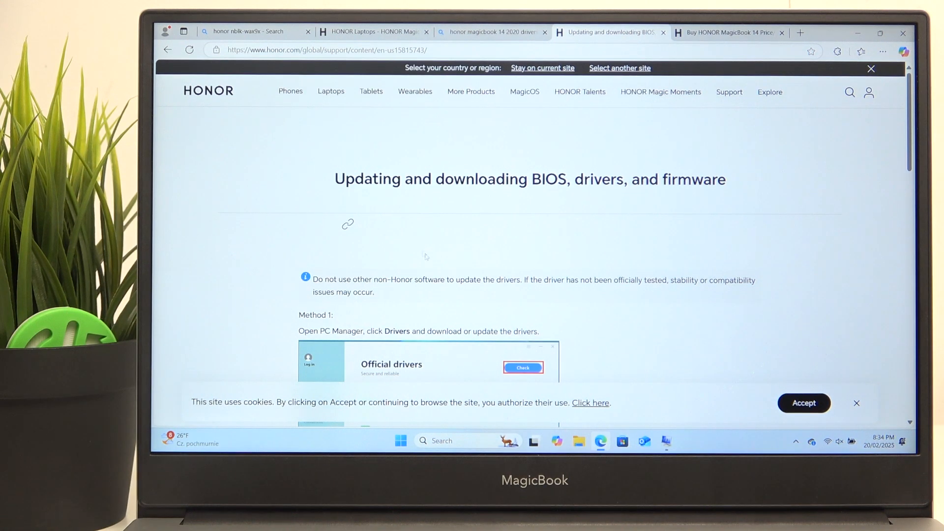
scroll("down", 3)
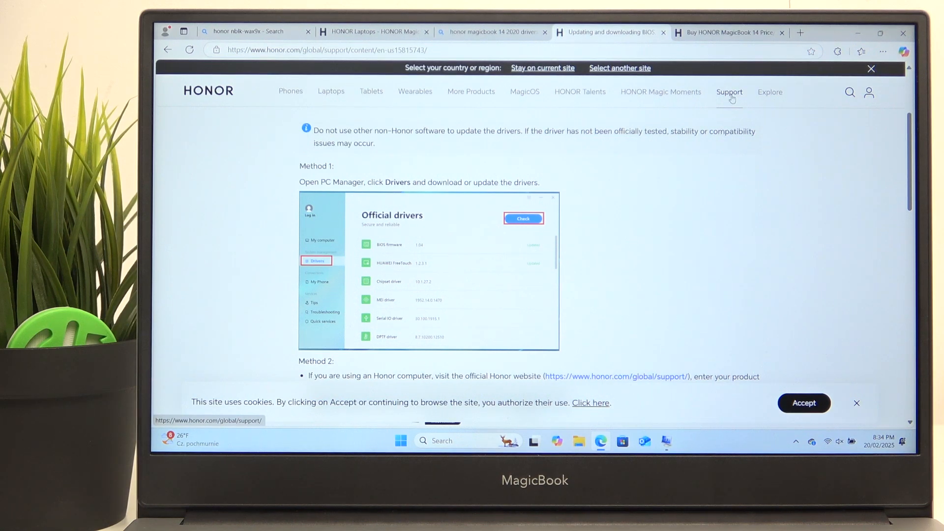
Step: Go to Honor's support home and browse support for laptops
left_click(729, 91)
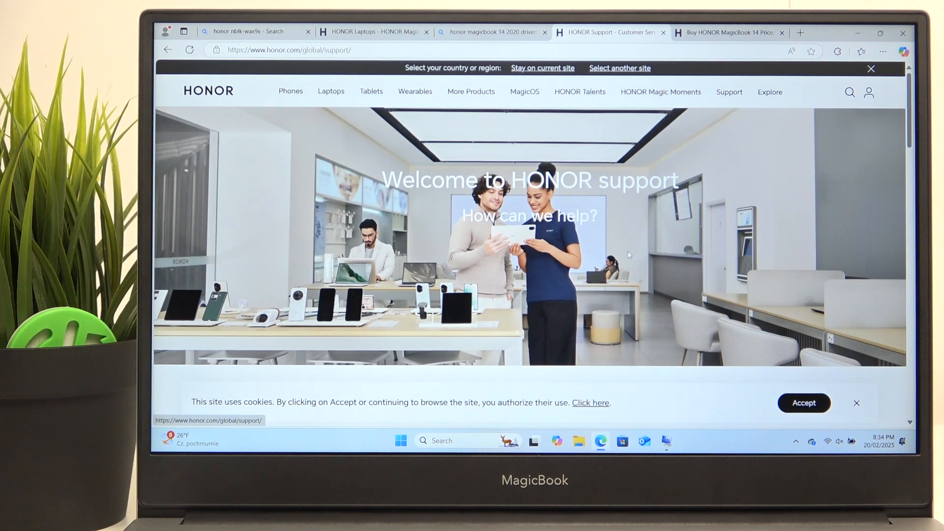
scroll("down", 3)
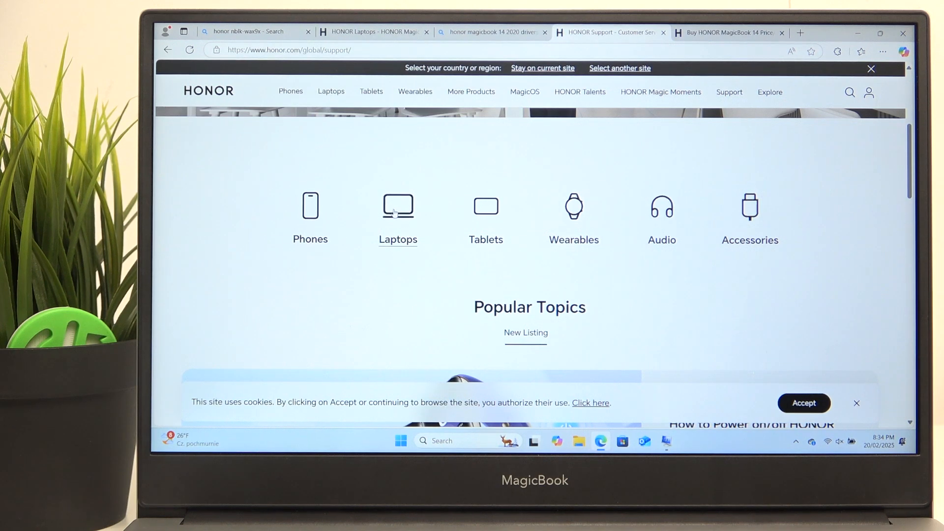
left_click(398, 208)
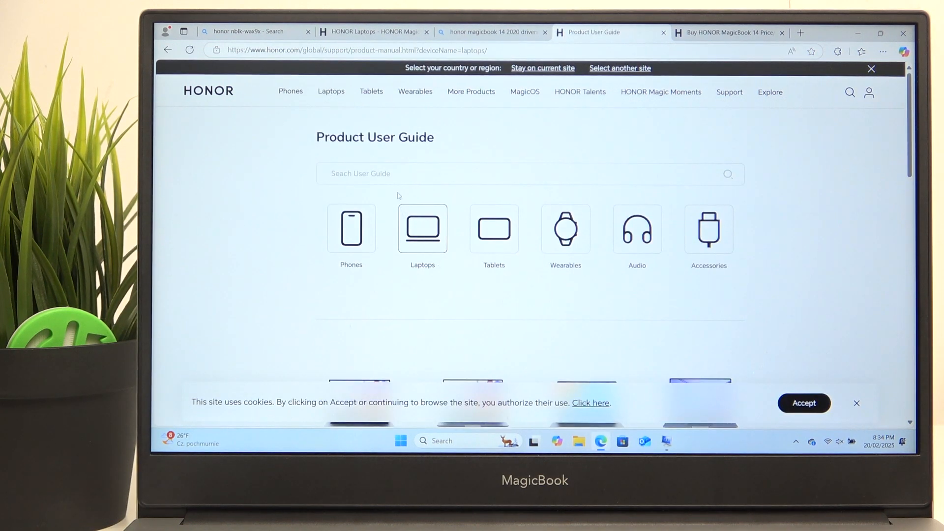
Step: Find and open the HONOR MagicBook 14 2021 support page from the laptop list
scroll("down", 3)
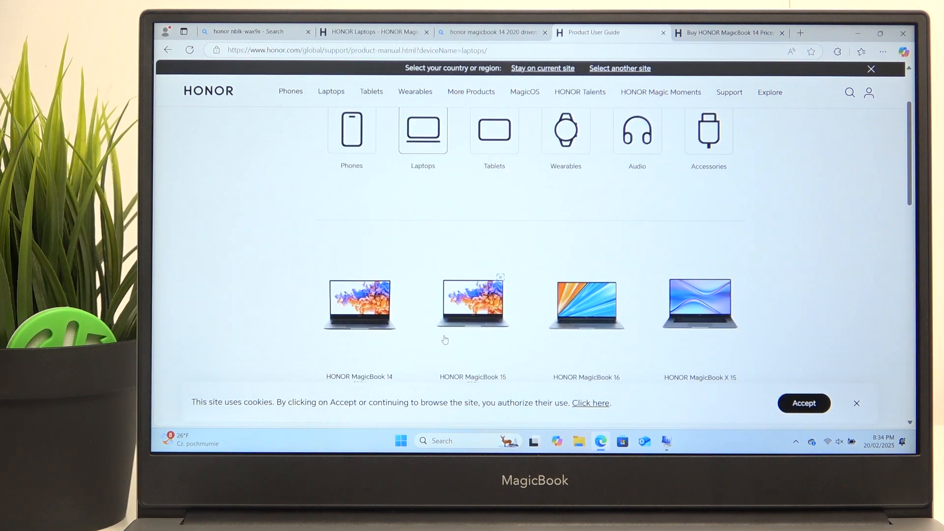
scroll("down", 3)
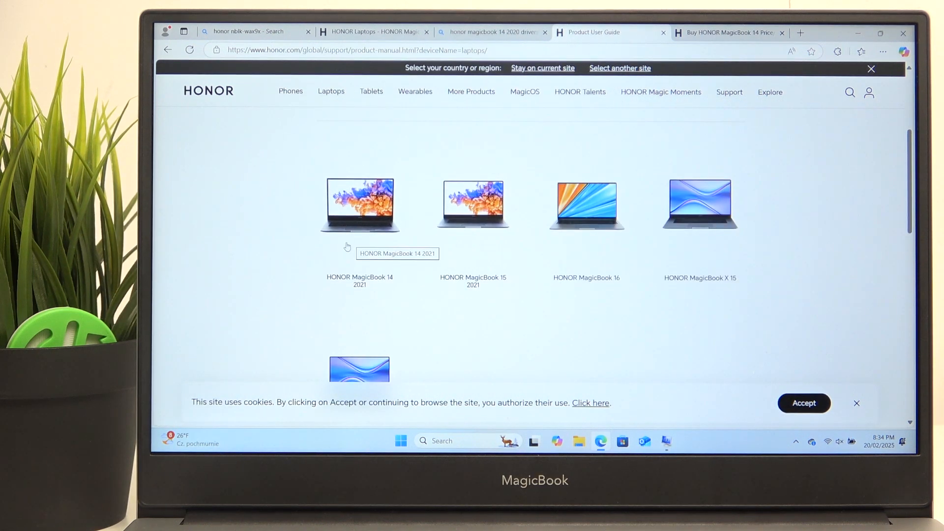
left_click(360, 205)
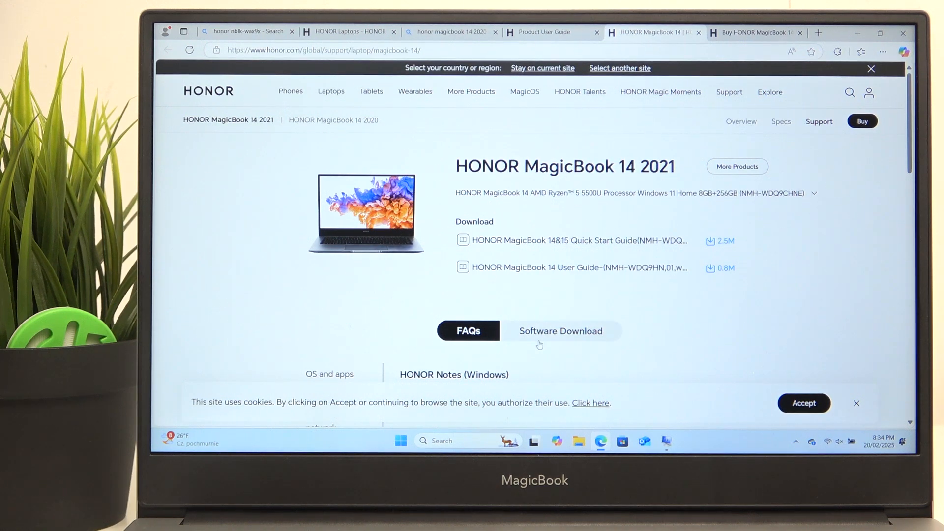
Step: Show the Software Download section and look through the WLAN and Others driver categories
left_click(561, 331)
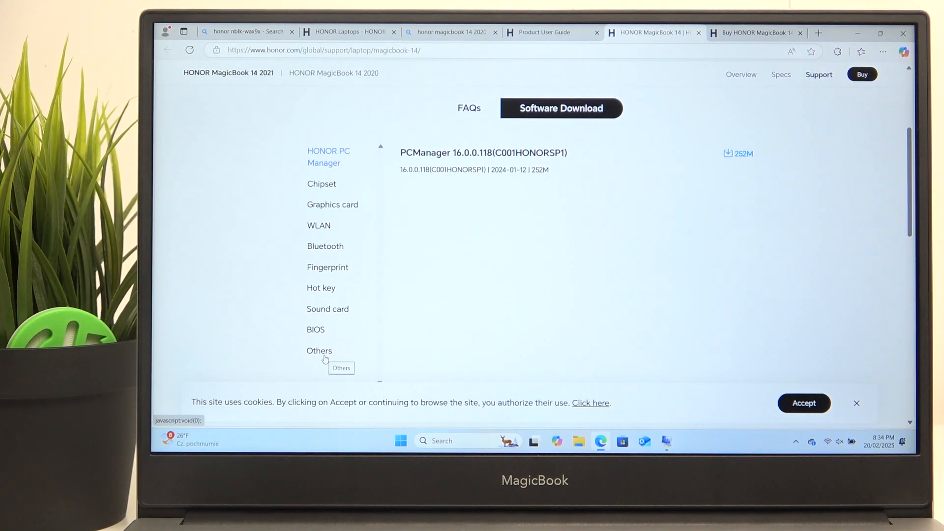
mouse_move(318, 190)
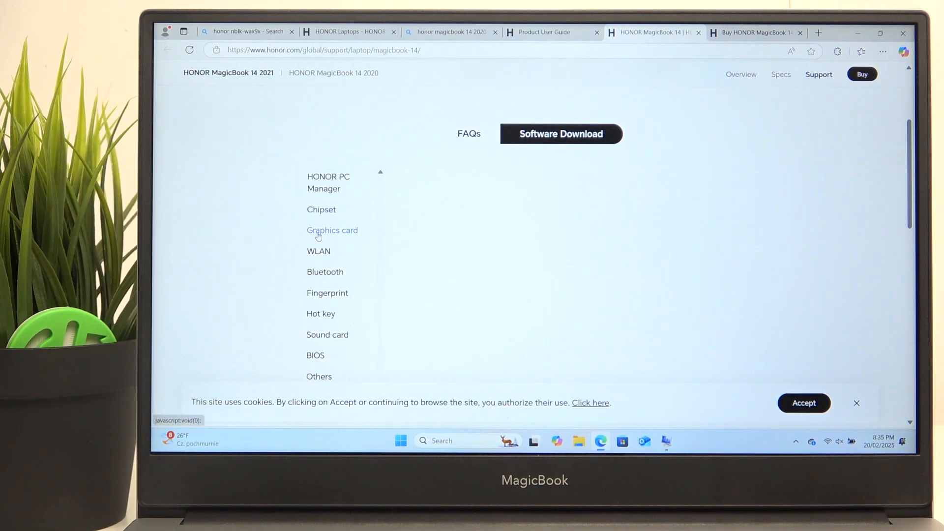
left_click(319, 251)
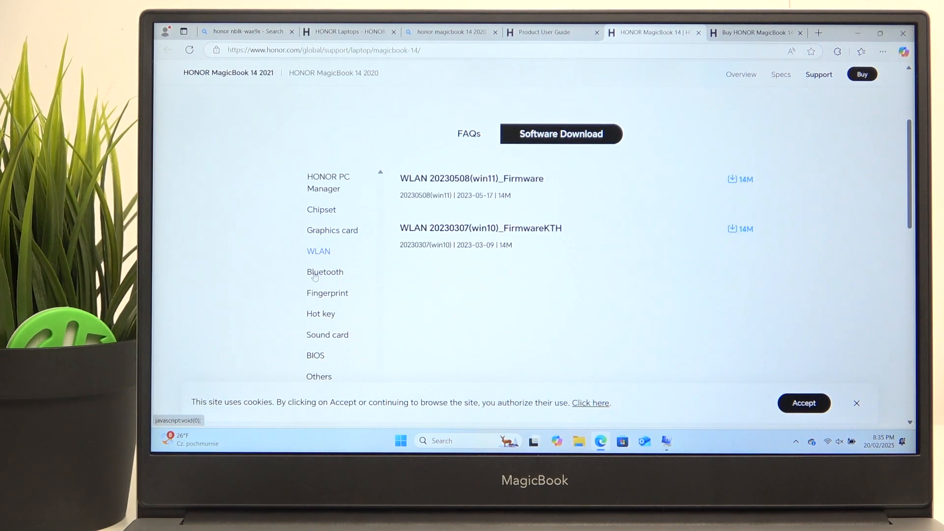
left_click(326, 293)
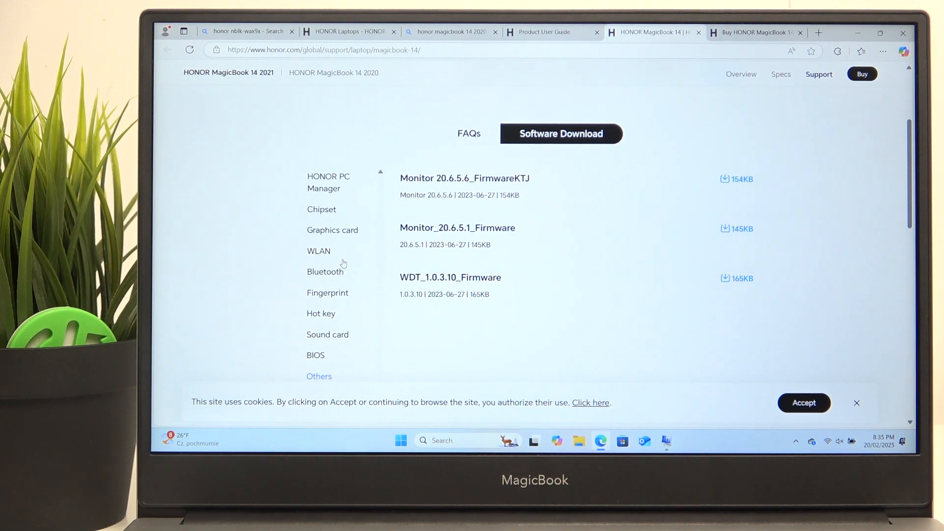
scroll("up", 3)
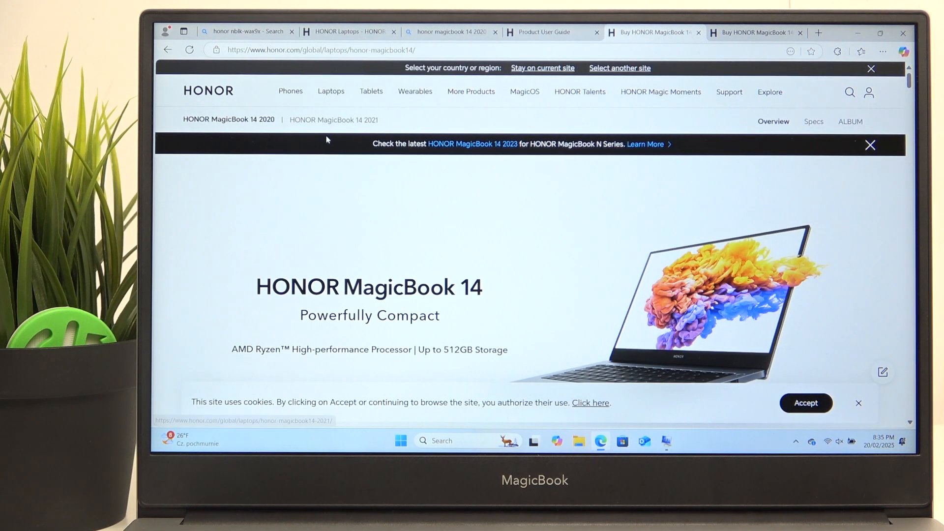
mouse_move(168, 50)
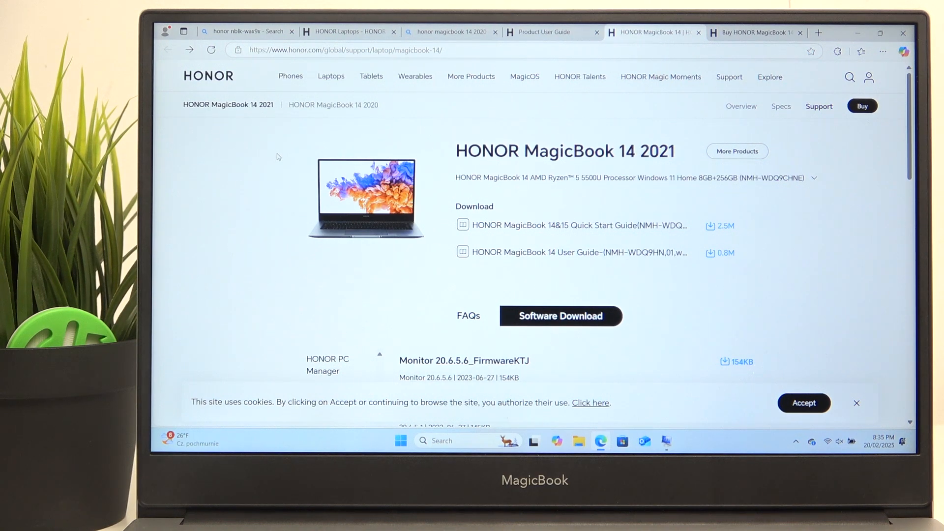
mouse_move(333, 105)
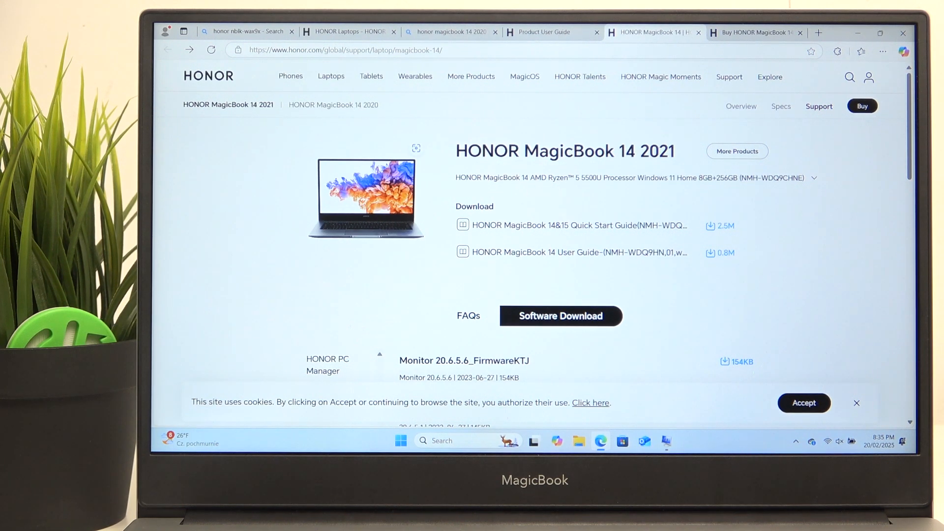
Step: Download the PCManager 16.0.0.118(C001HONORSP1) package and show it in its download folder
scroll("down", 3)
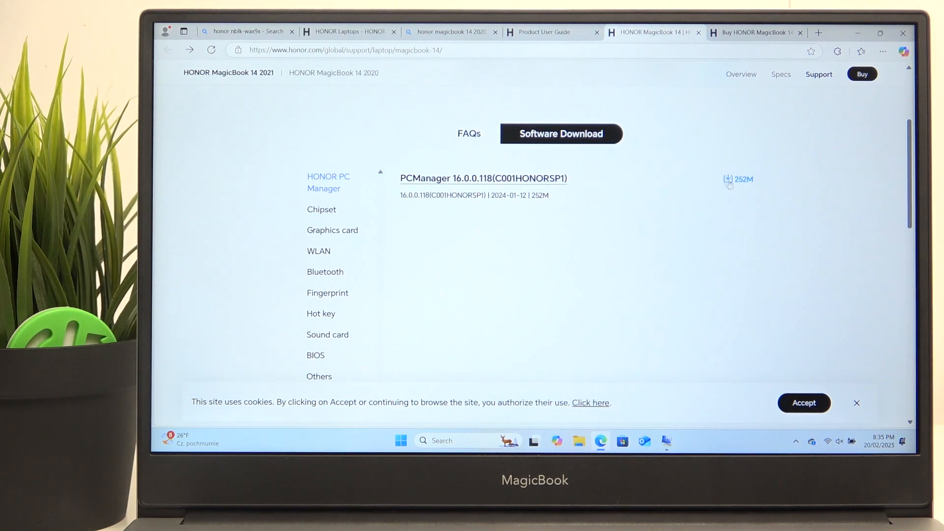
left_click(729, 179)
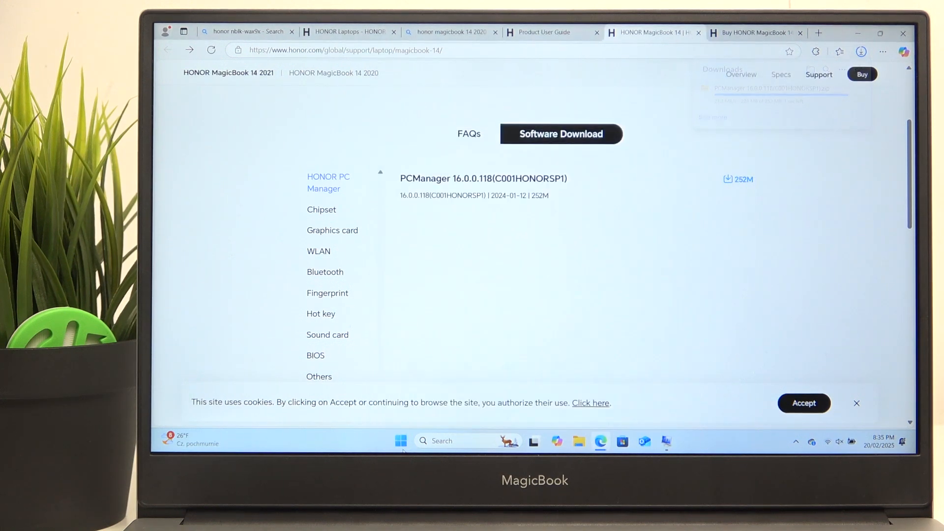
left_click(861, 52)
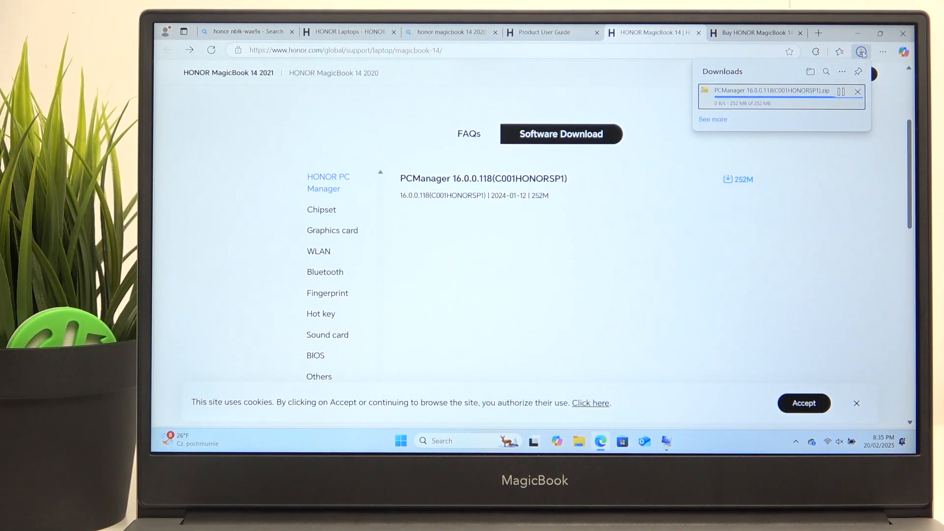
left_click(861, 51)
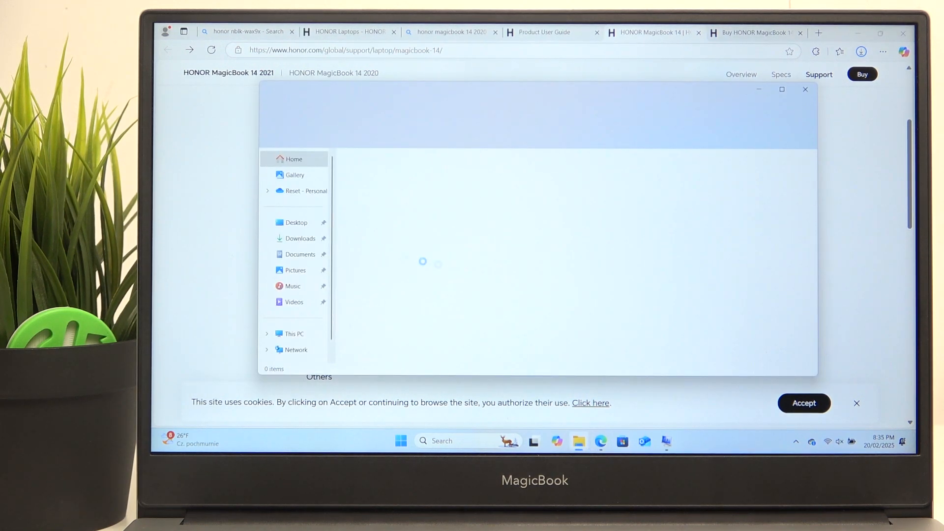
Step: Extract the downloaded PCManager zip from Downloads into its suggested folder
left_click(299, 239)
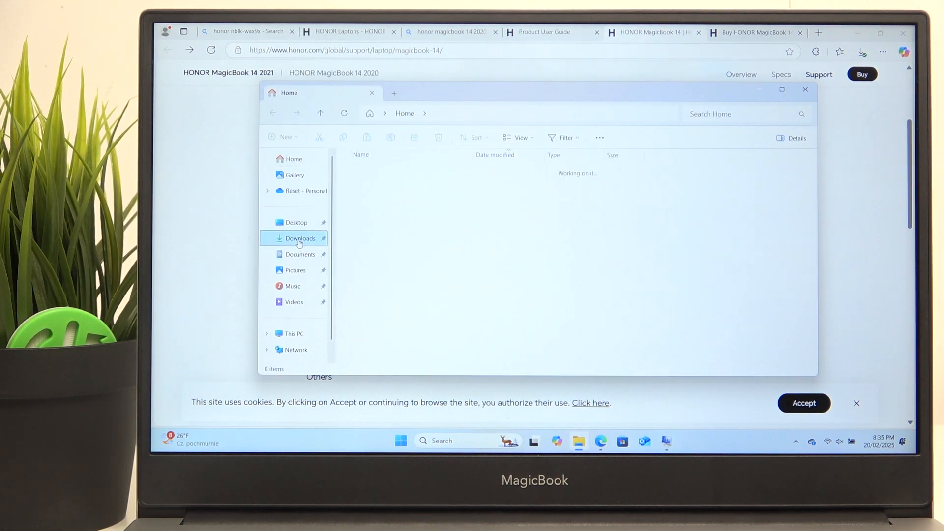
left_click(300, 238)
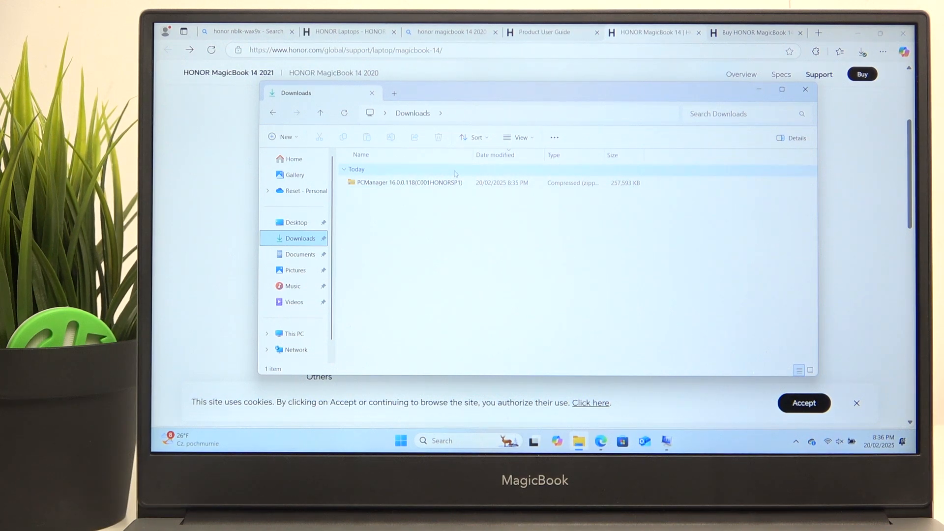
double_click(407, 183)
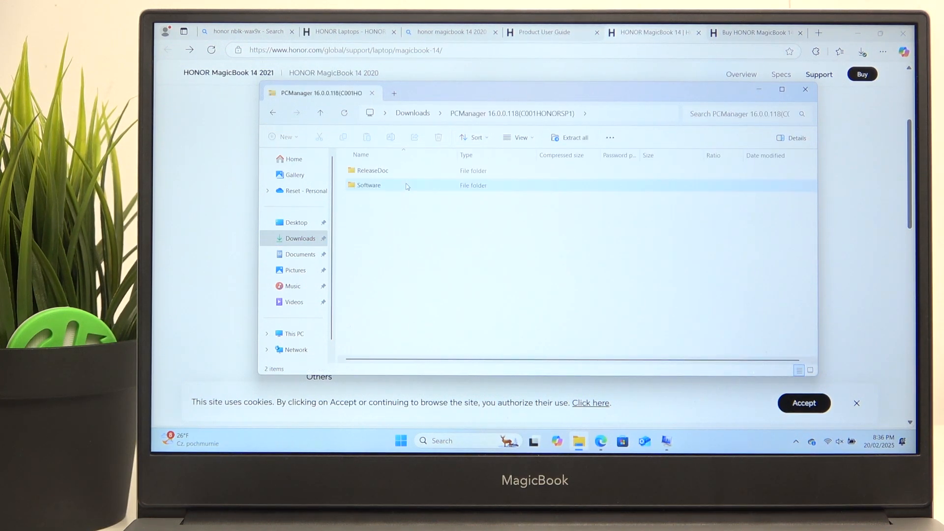
left_click(569, 137)
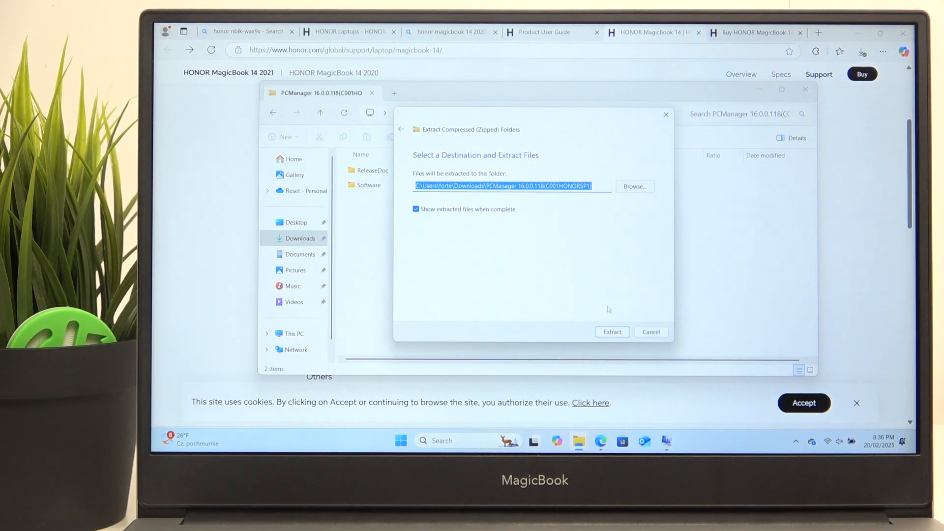
left_click(611, 331)
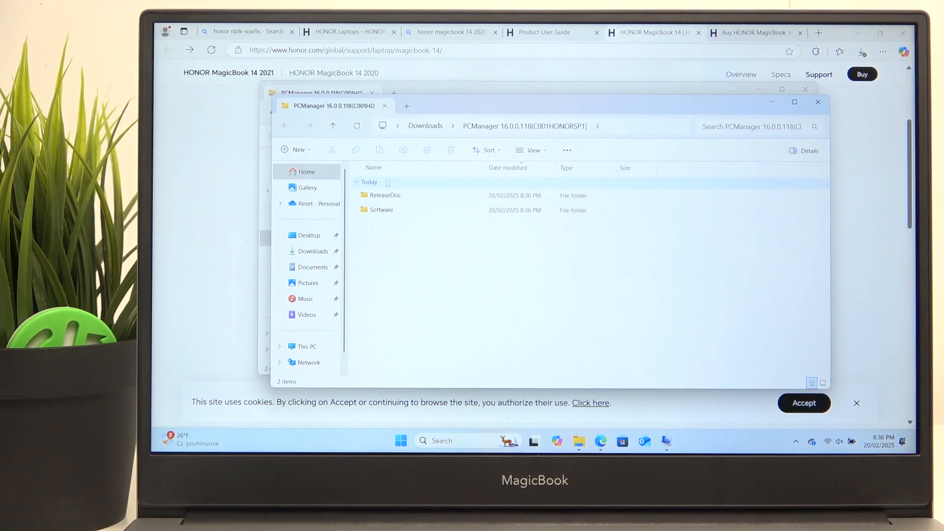
Step: Extract the setup zip inside the Software folder, revealing the PCManager_Setup application
double_click(382, 209)
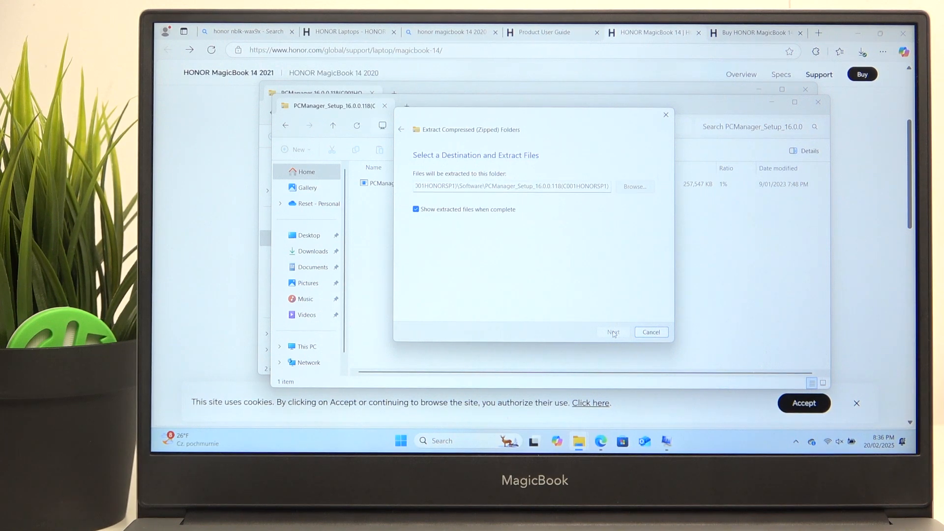
left_click(613, 331)
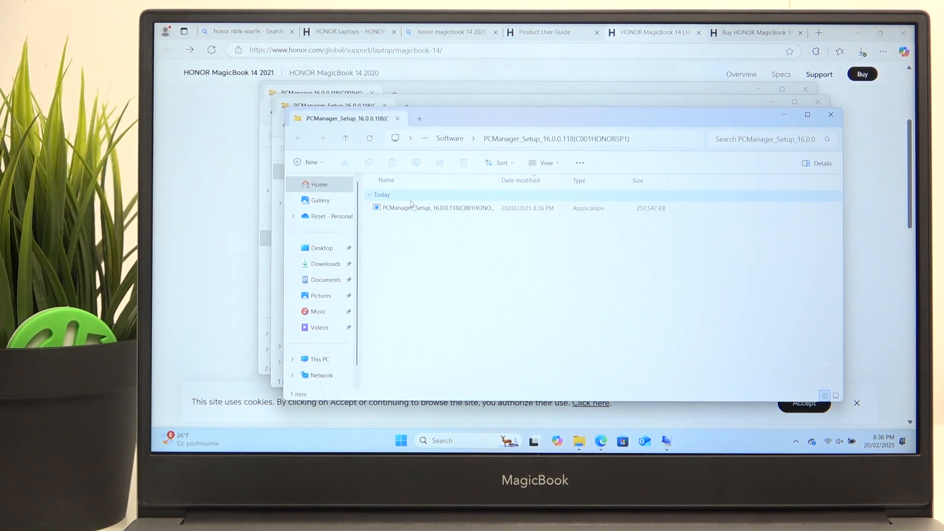
left_click(436, 207)
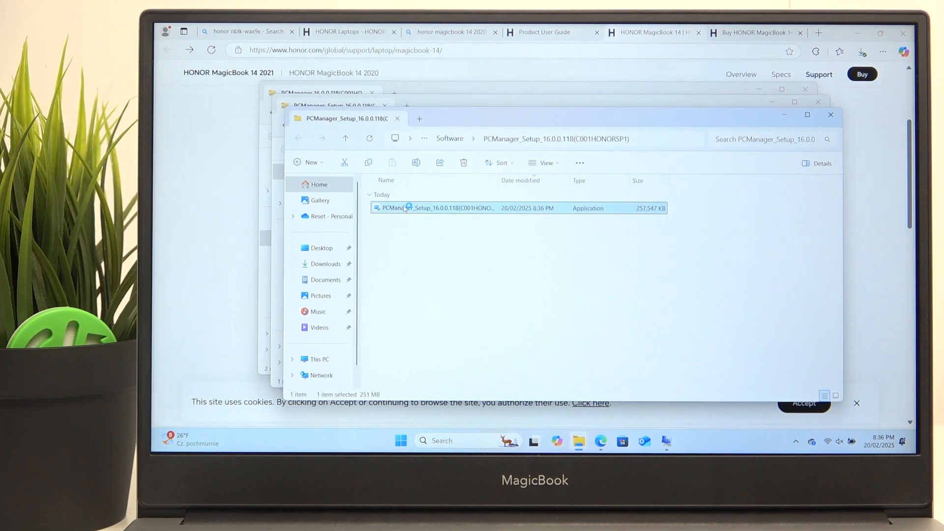
mouse_move(410, 207)
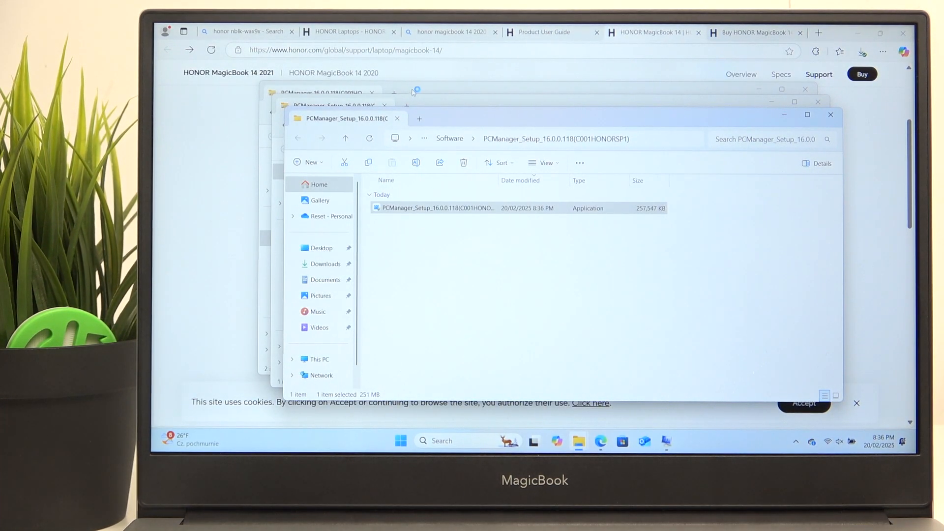
Step: Run PCManager_Setup, agree to the license and install HONOR PC Manager
double_click(435, 207)
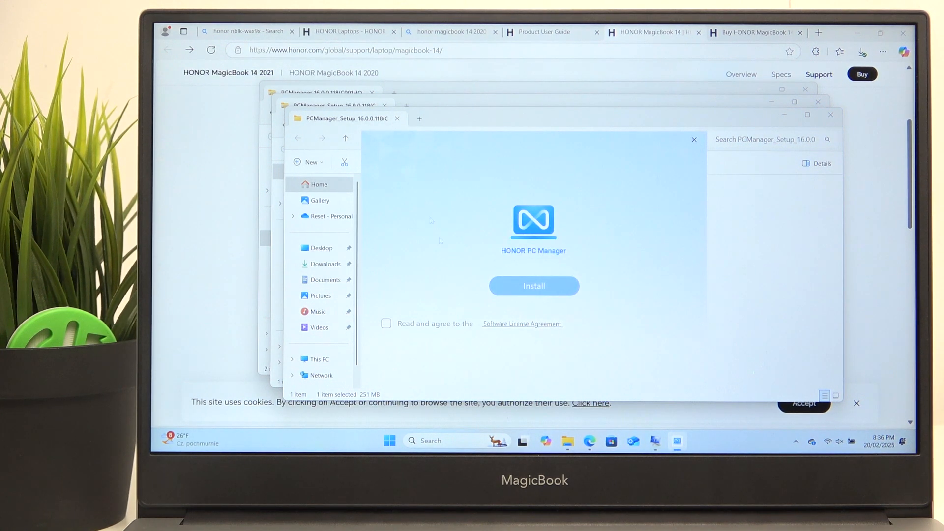
left_click(385, 323)
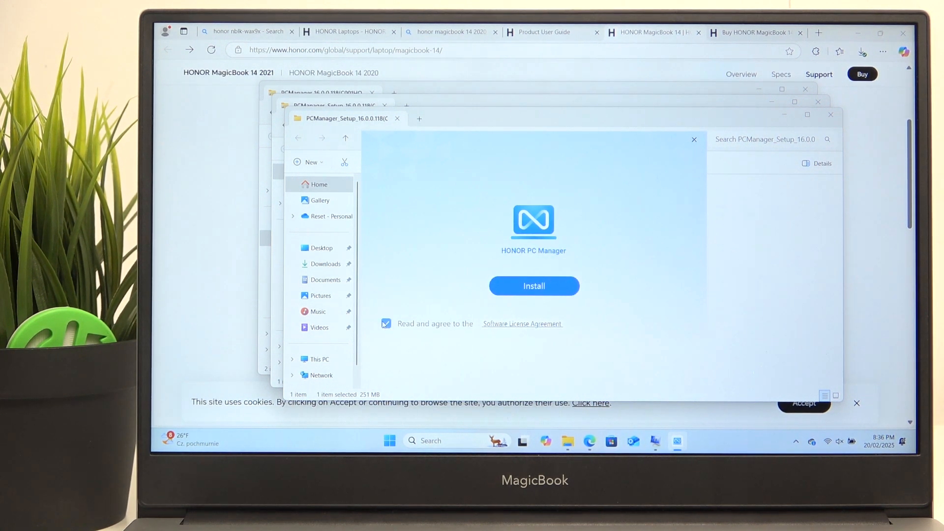
mouse_move(513, 286)
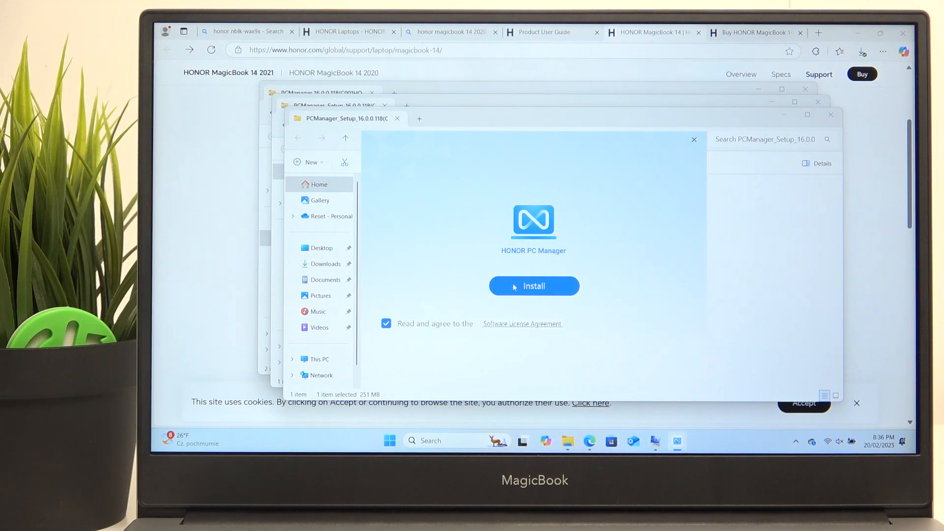
left_click(533, 286)
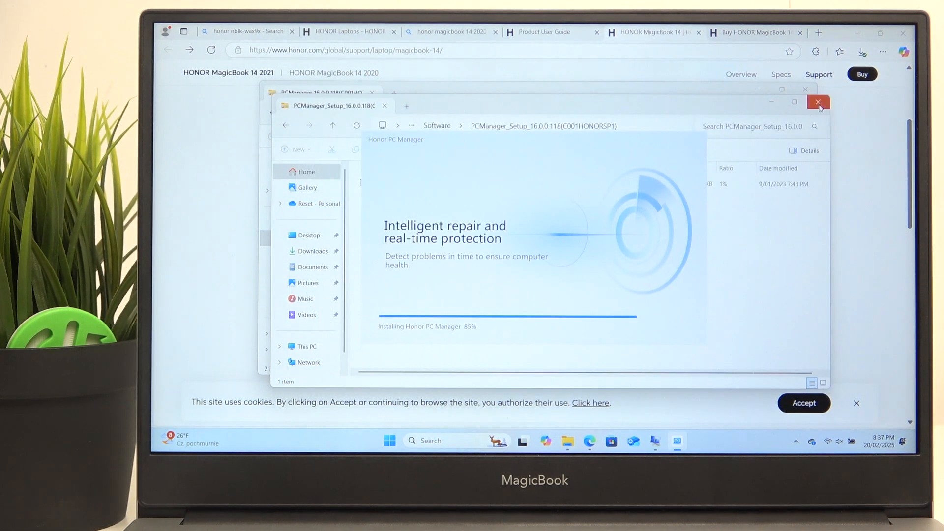
left_click(817, 101)
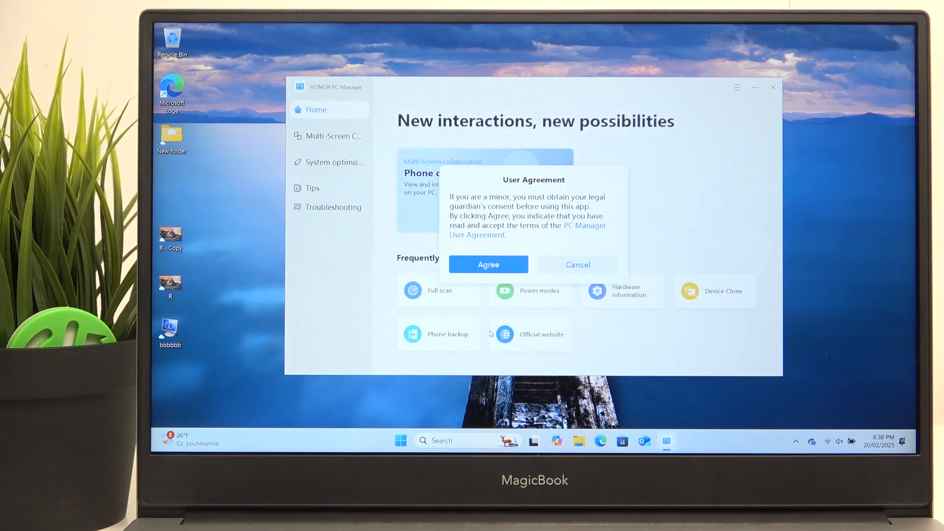
Step: Accept the user agreement and run the Drive management check under System optimization
left_click(487, 265)
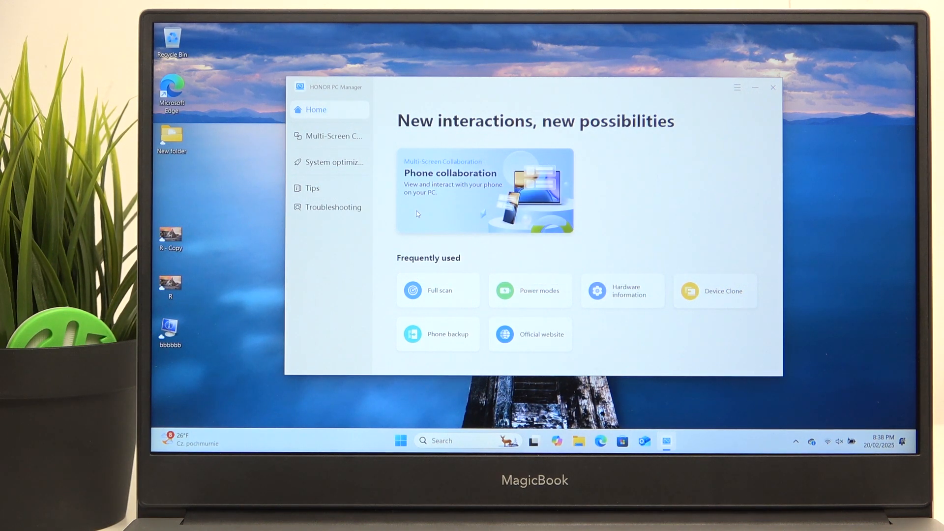
left_click(329, 162)
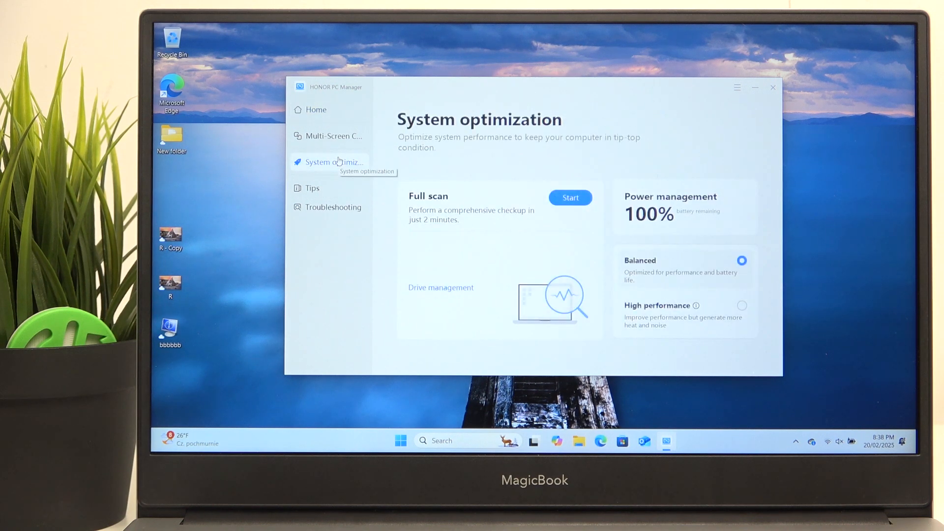
mouse_move(373, 175)
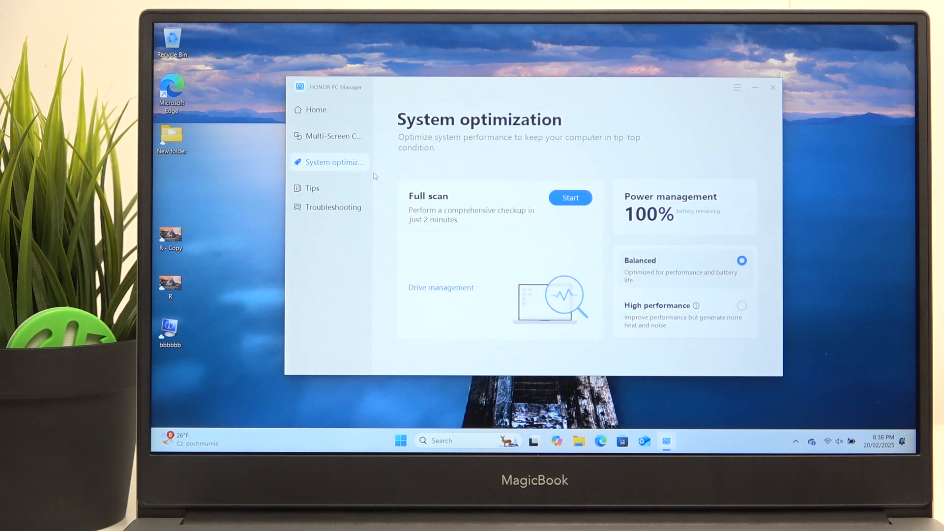
mouse_move(465, 303)
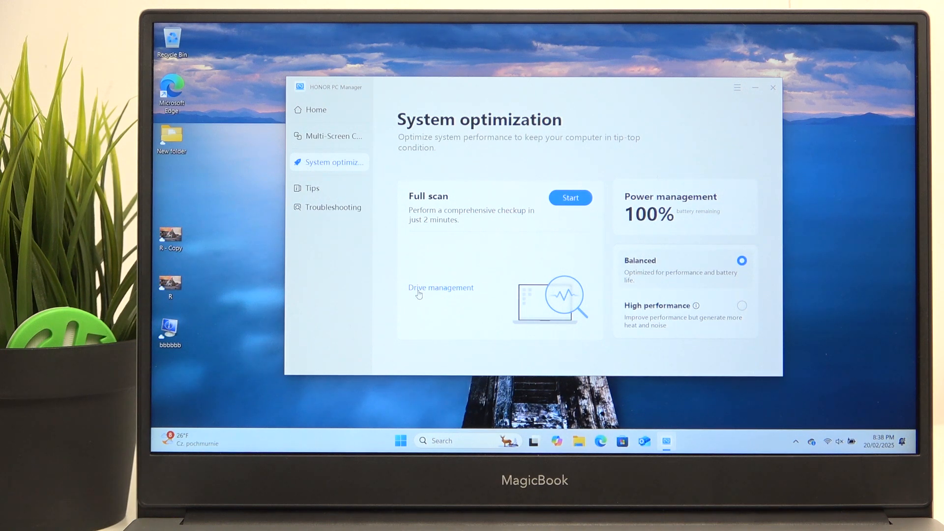
left_click(441, 287)
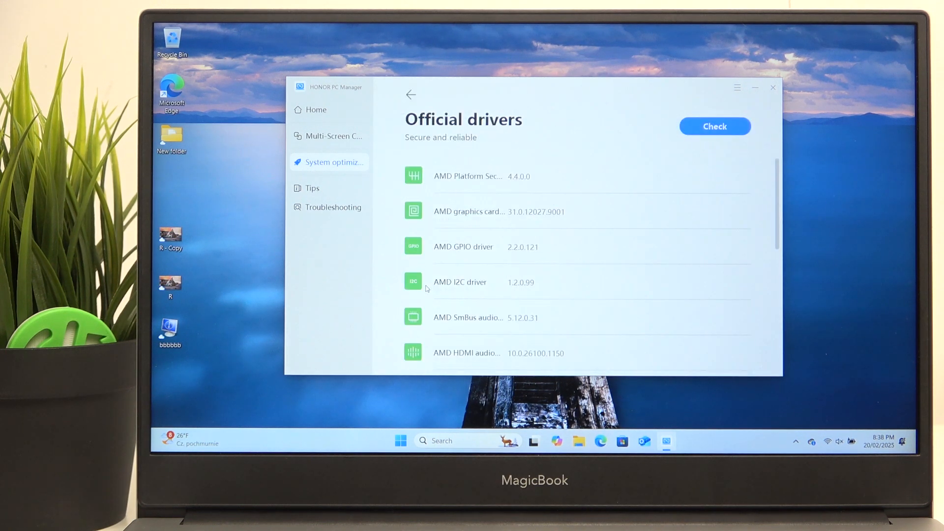
left_click(714, 127)
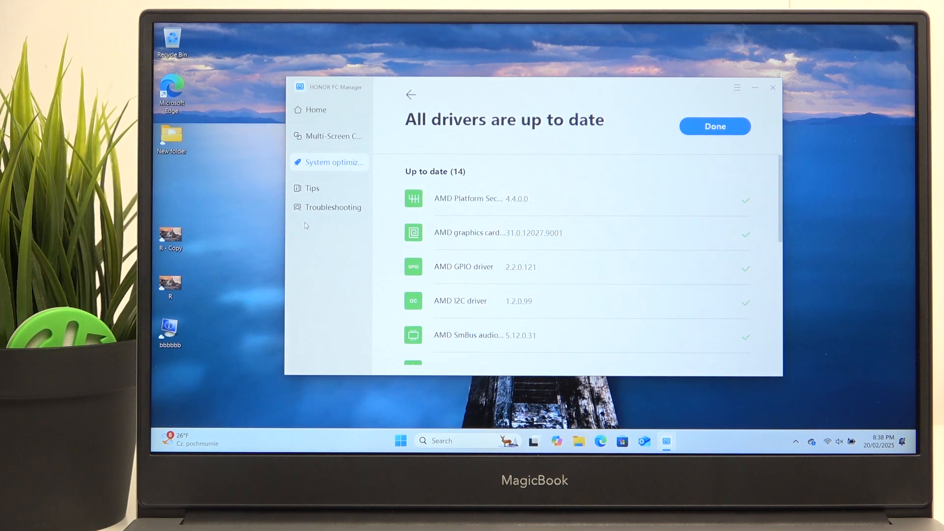
mouse_move(710, 172)
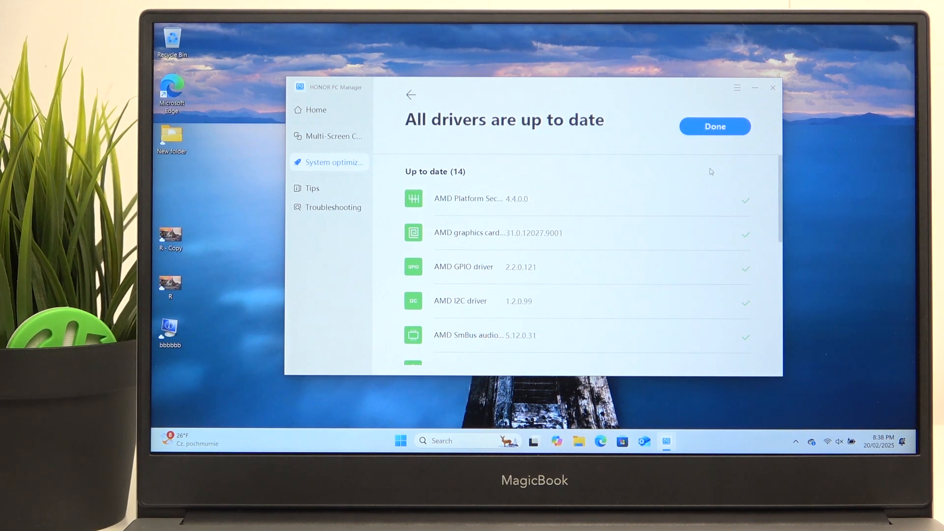
mouse_move(878, 320)
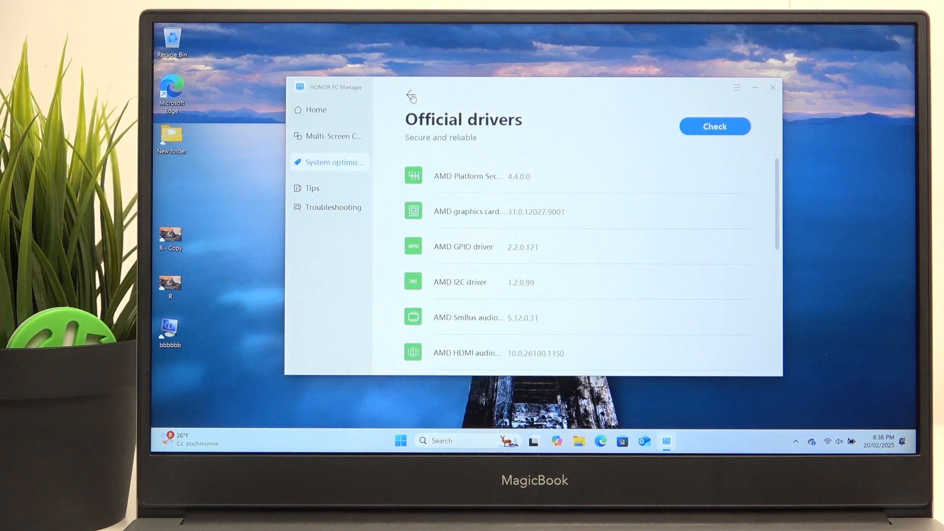
Step: Start the Troubleshooting quick checkup from the sidebar
left_click(412, 95)
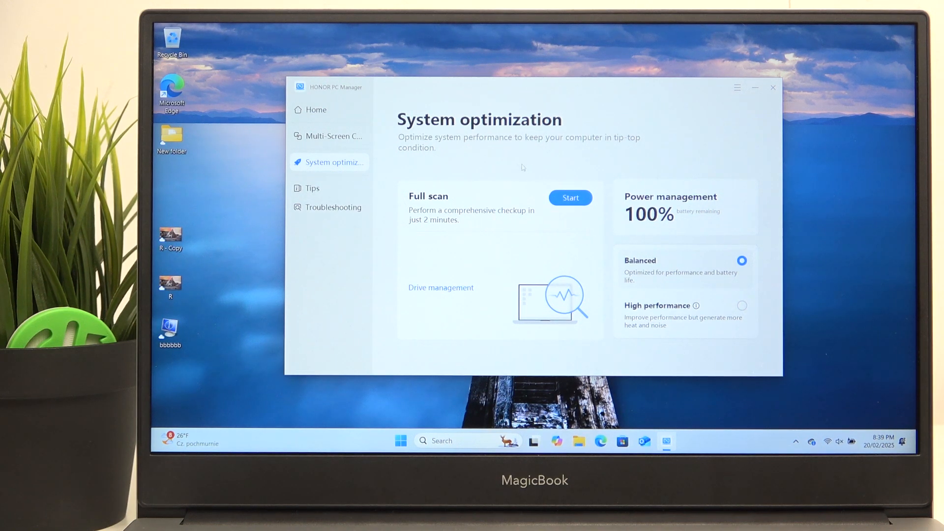
mouse_move(593, 246)
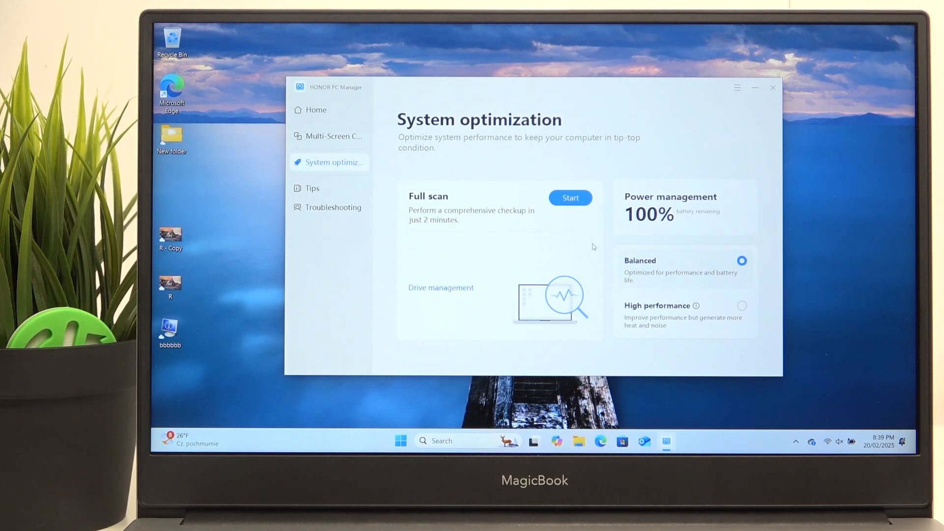
mouse_move(632, 241)
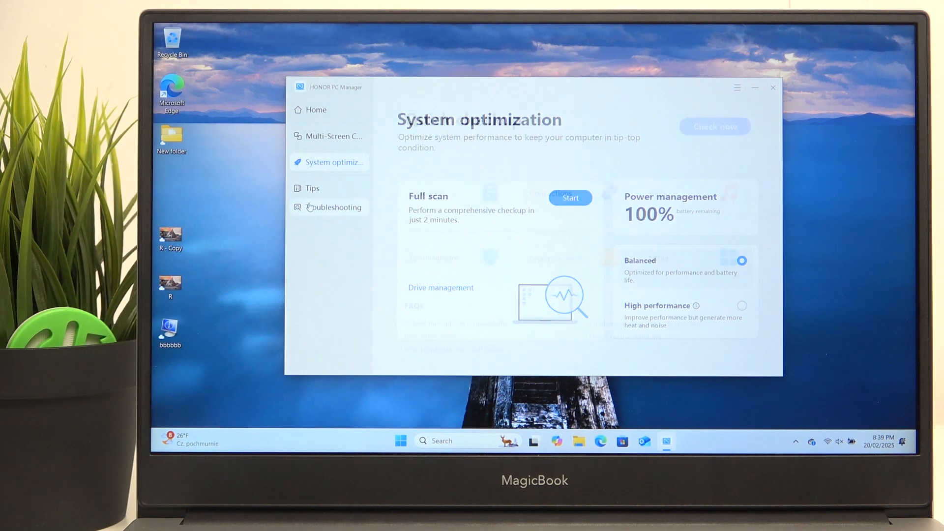
left_click(336, 207)
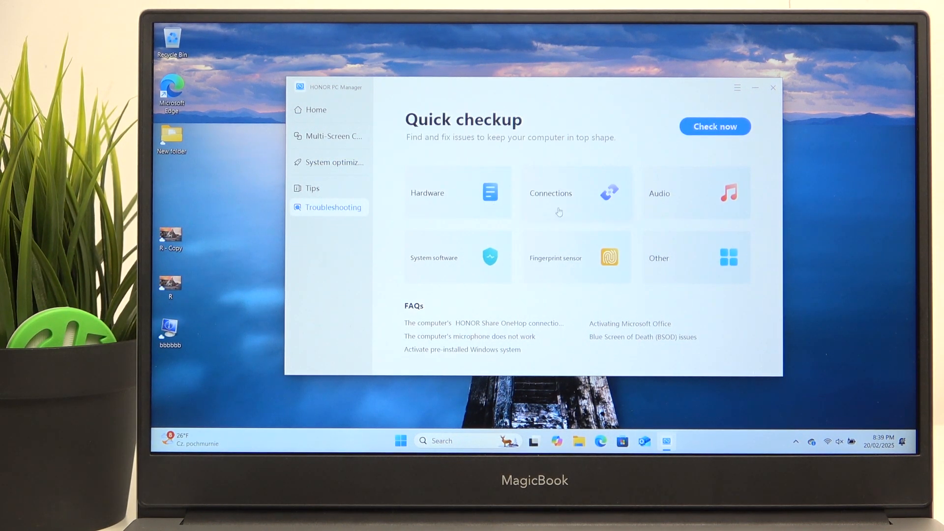
left_click(715, 127)
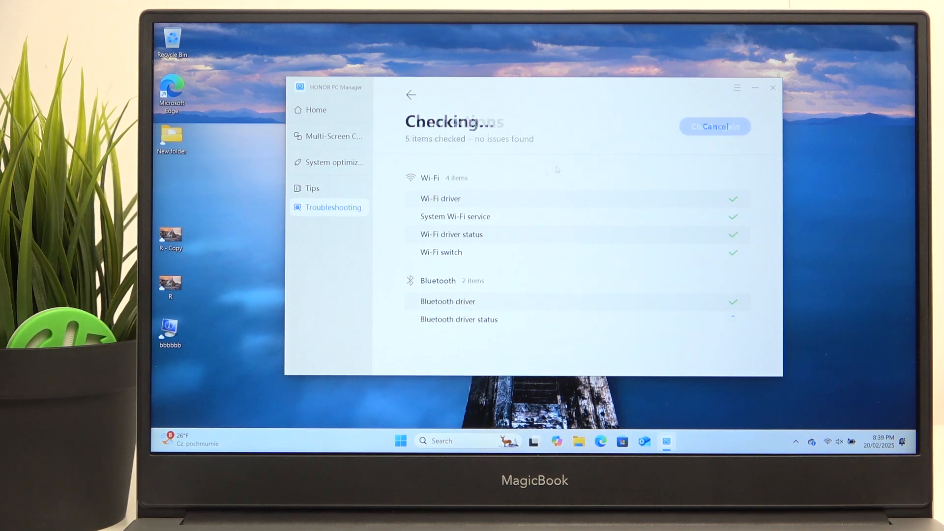